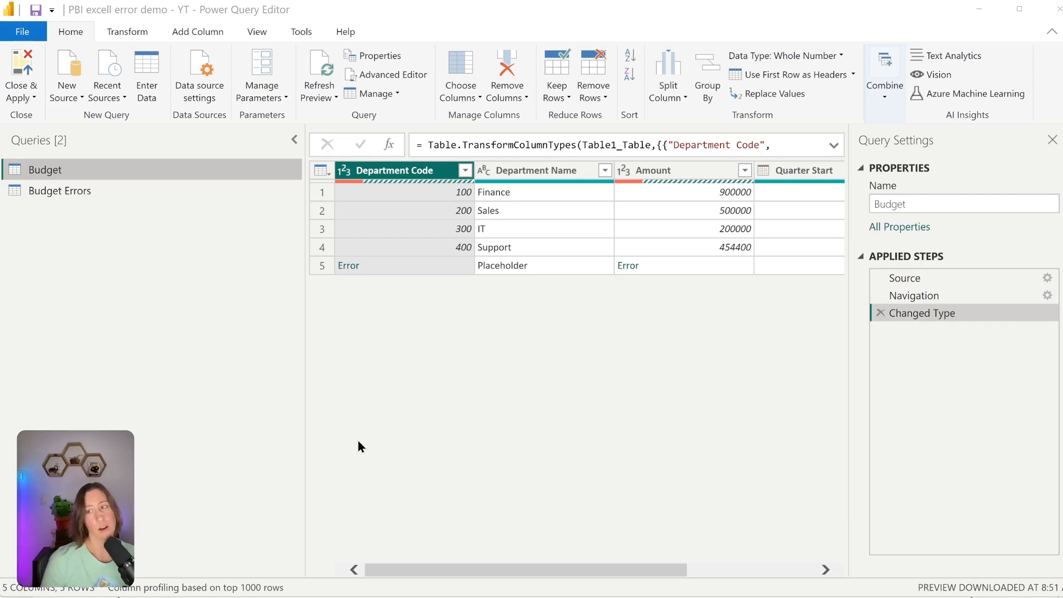
{"action": "mouse_move", "coordinate": [436, 252]}
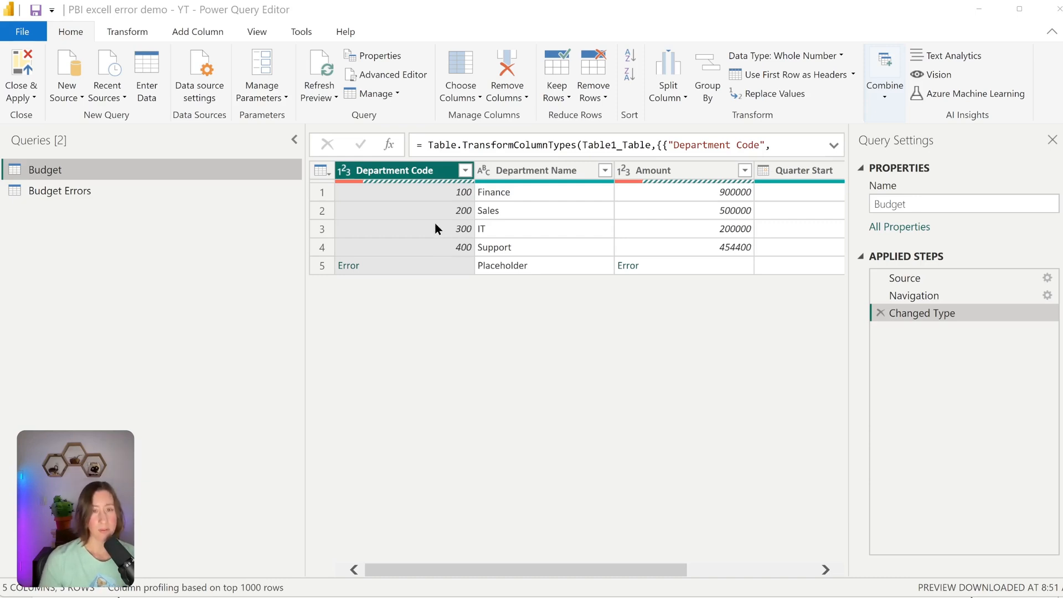
{"action": "mouse_move", "coordinate": [451, 229]}
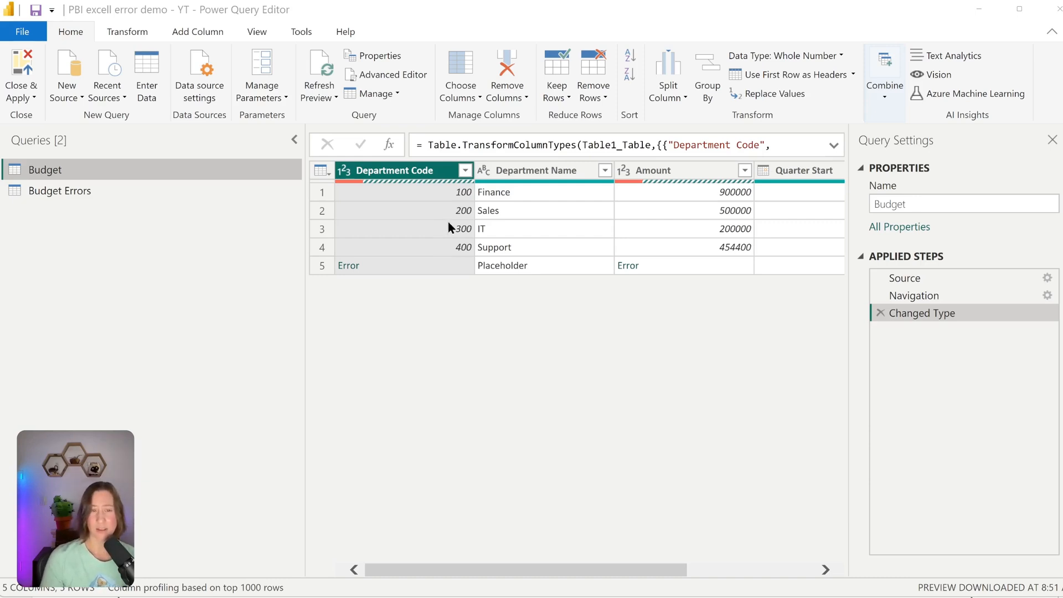
{"action": "mouse_move", "coordinate": [466, 267]}
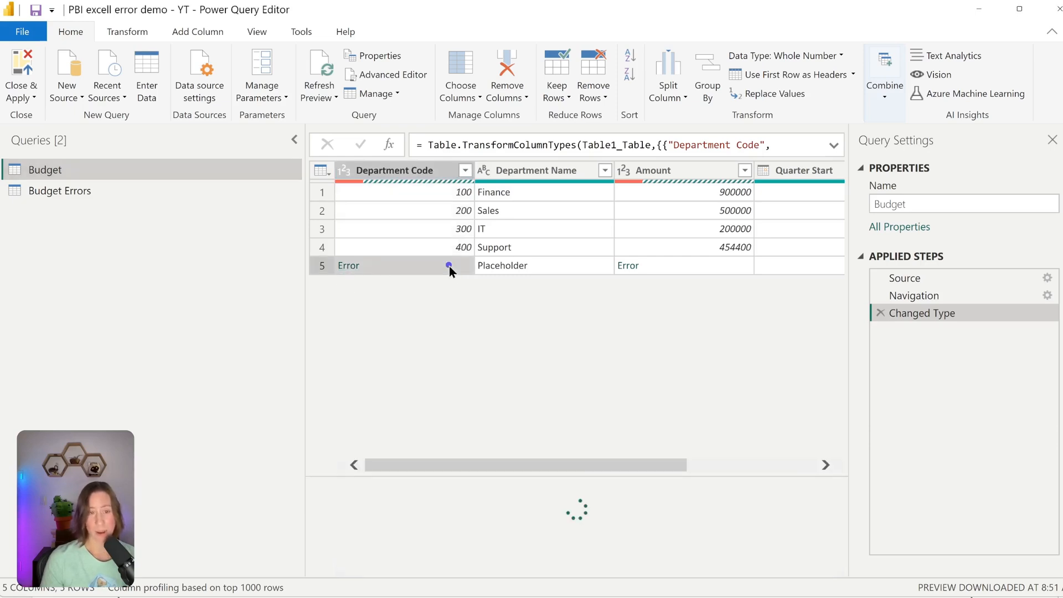
Step: Show the DataFormat.Error details for row 5 of Department Code and highlight the Z-350 value
{"action": "left_click", "coordinate": [348, 265]}
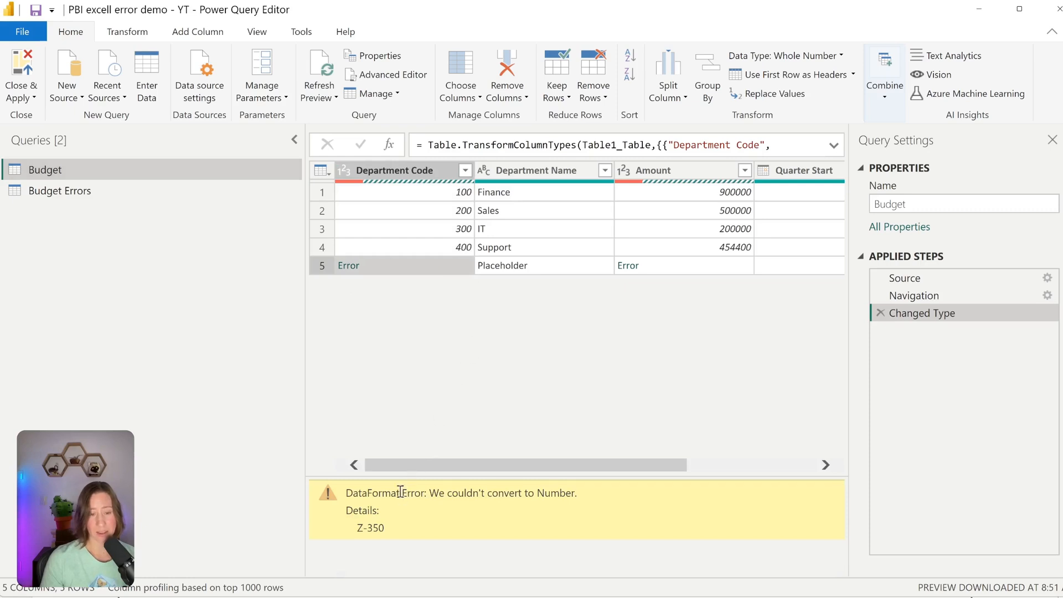
{"action": "left_click_drag", "start_coordinate": [402, 493], "coordinate": [380, 509]}
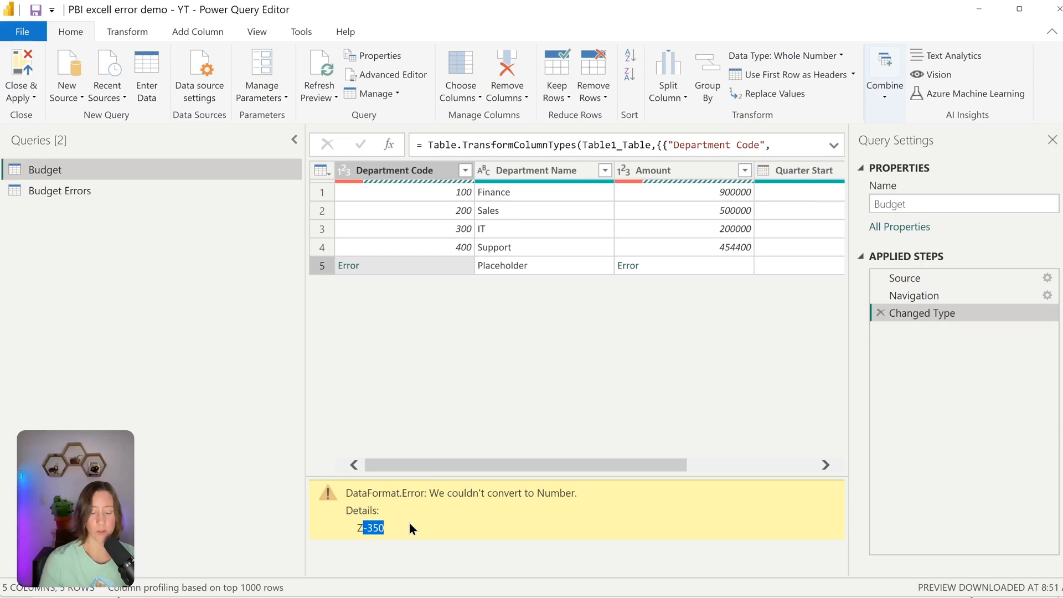
Step: Delete the auto-generated Budget Errors query, leaving only Budget
{"action": "left_click", "coordinate": [60, 190]}
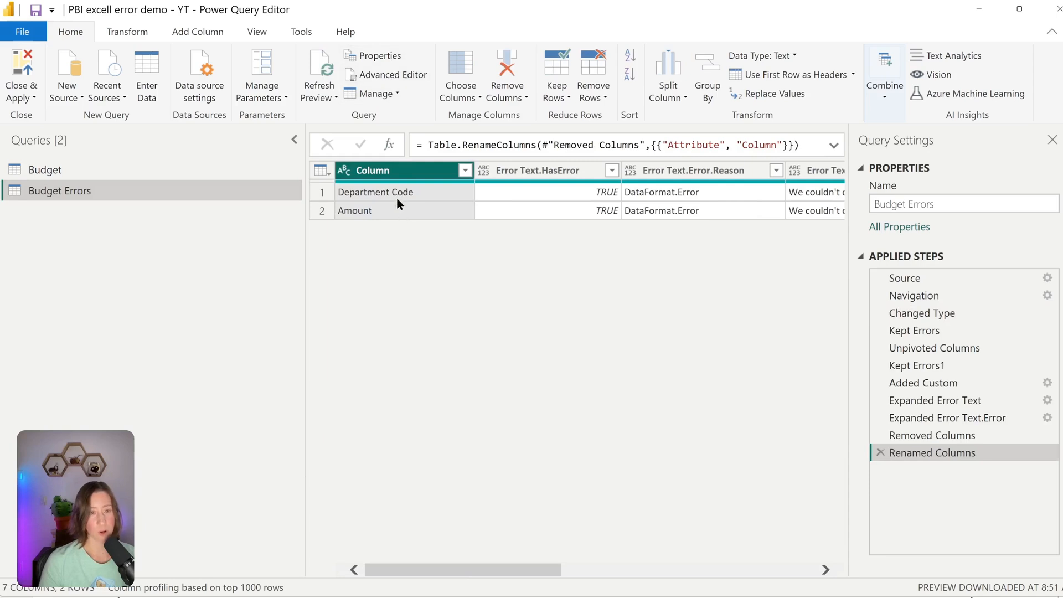
{"action": "scroll", "scroll_direction": "right", "scroll_amount": 3}
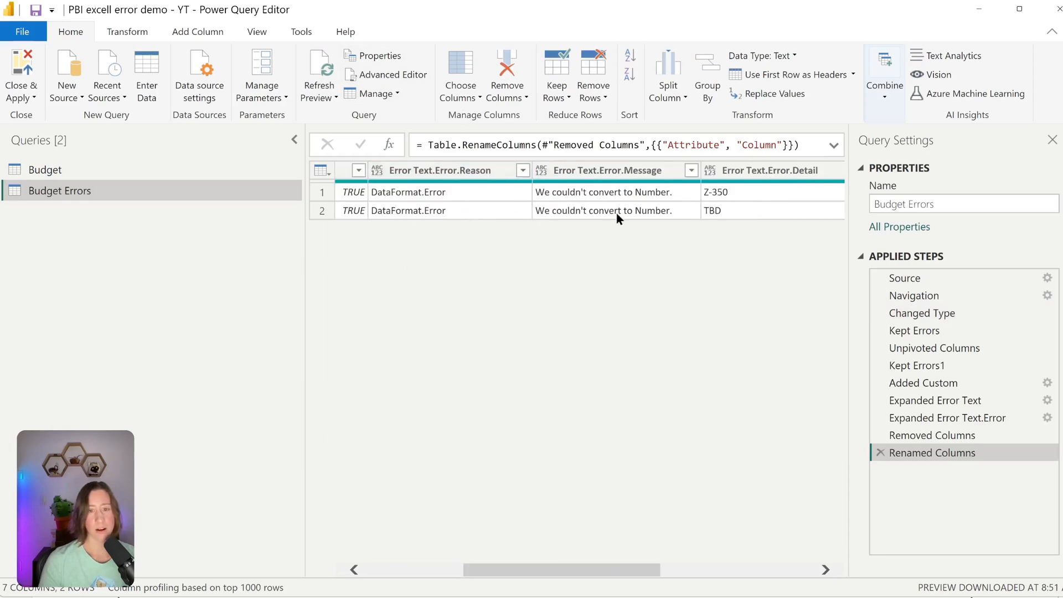
{"action": "mouse_move", "coordinate": [770, 233]}
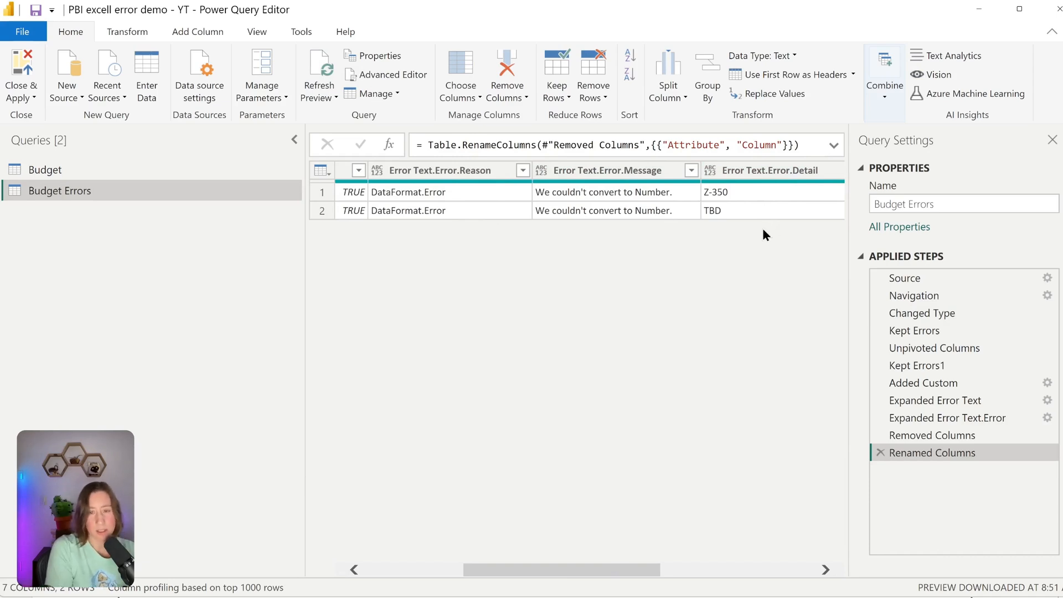
{"action": "right_click", "coordinate": [59, 191]}
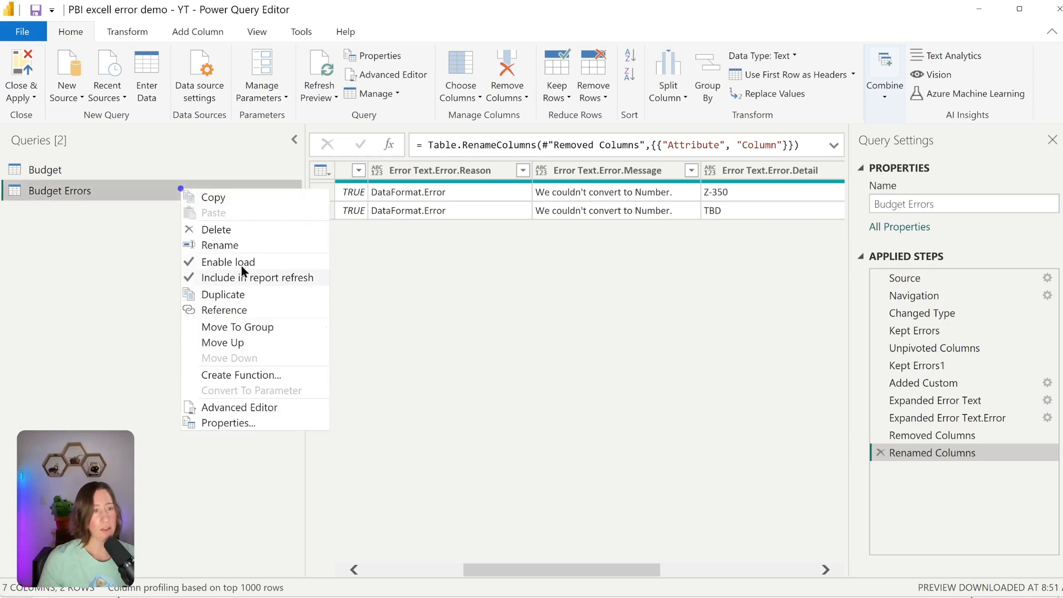
{"action": "left_click", "coordinate": [216, 229]}
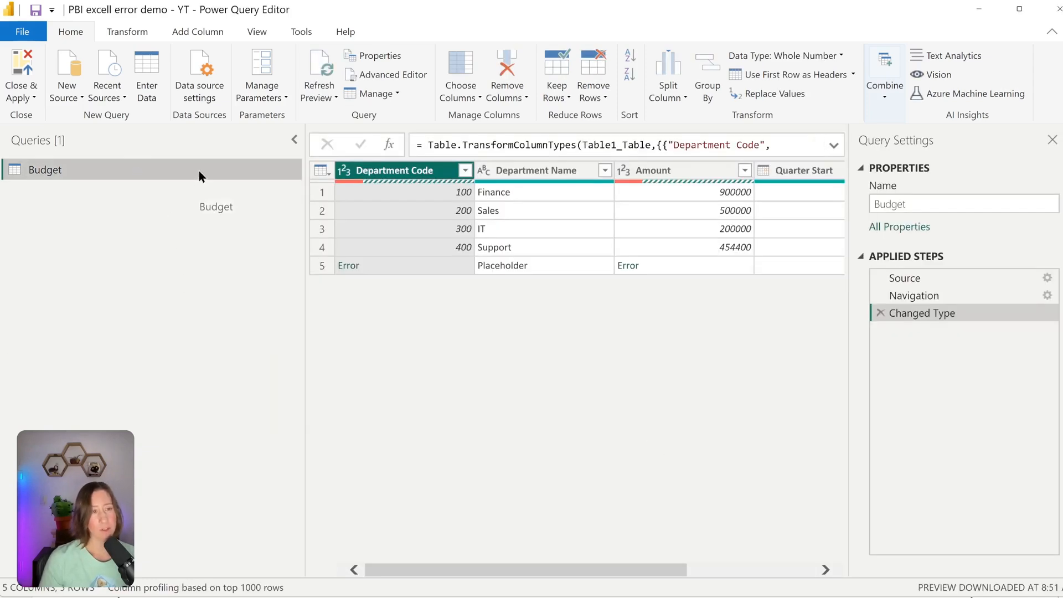
Step: Duplicate Budget as 'Budget (errors)' and unpivot its columns into Attribute and Value
{"action": "right_click", "coordinate": [44, 170]}
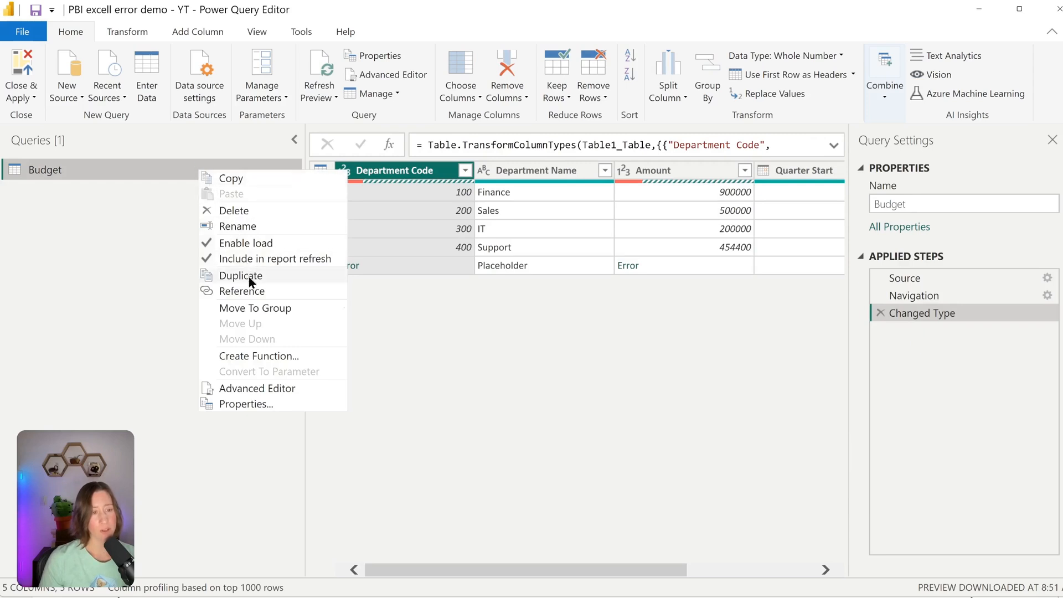
{"action": "left_click", "coordinate": [240, 276]}
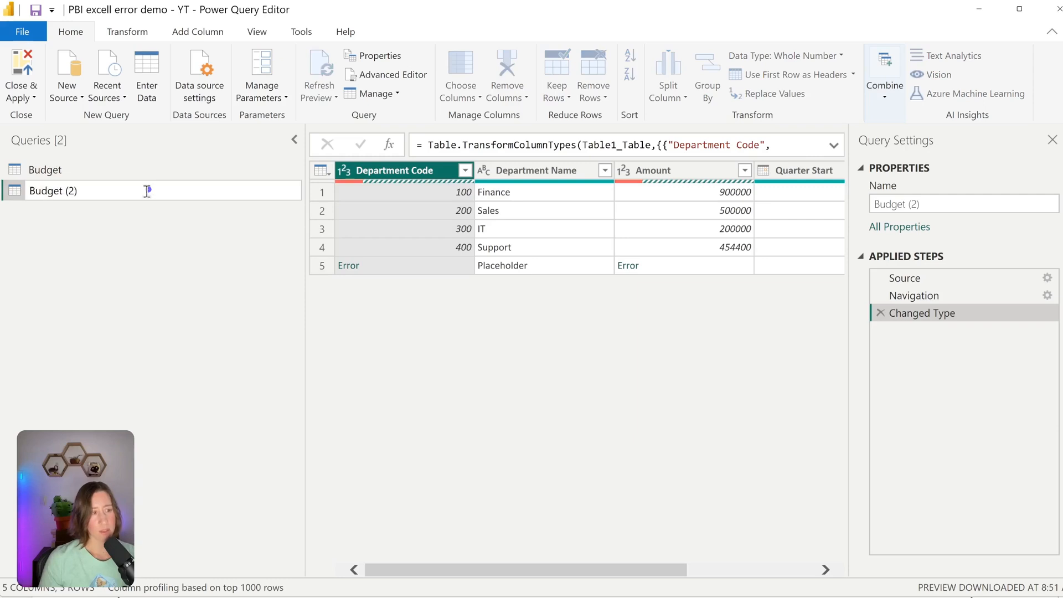
{"action": "type", "text": "Budget (errors)"}
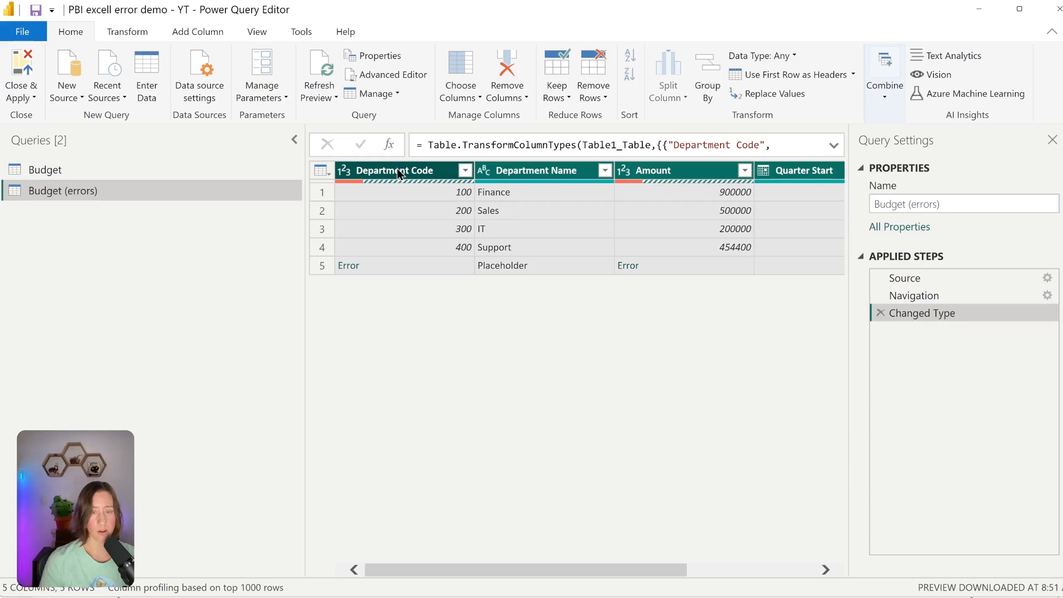
{"action": "right_click", "coordinate": [397, 171]}
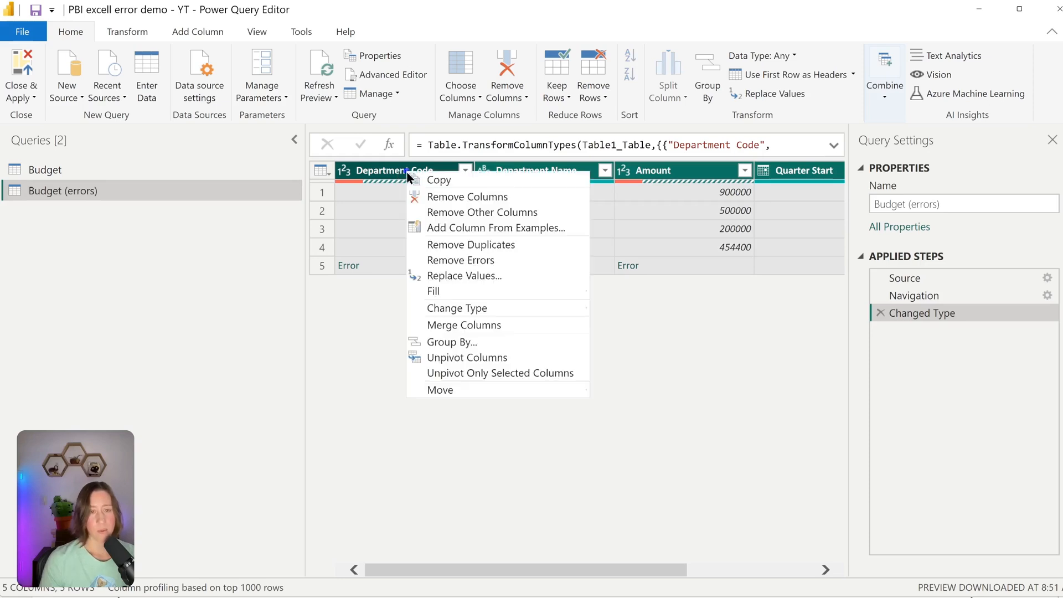
{"action": "mouse_move", "coordinate": [466, 357]}
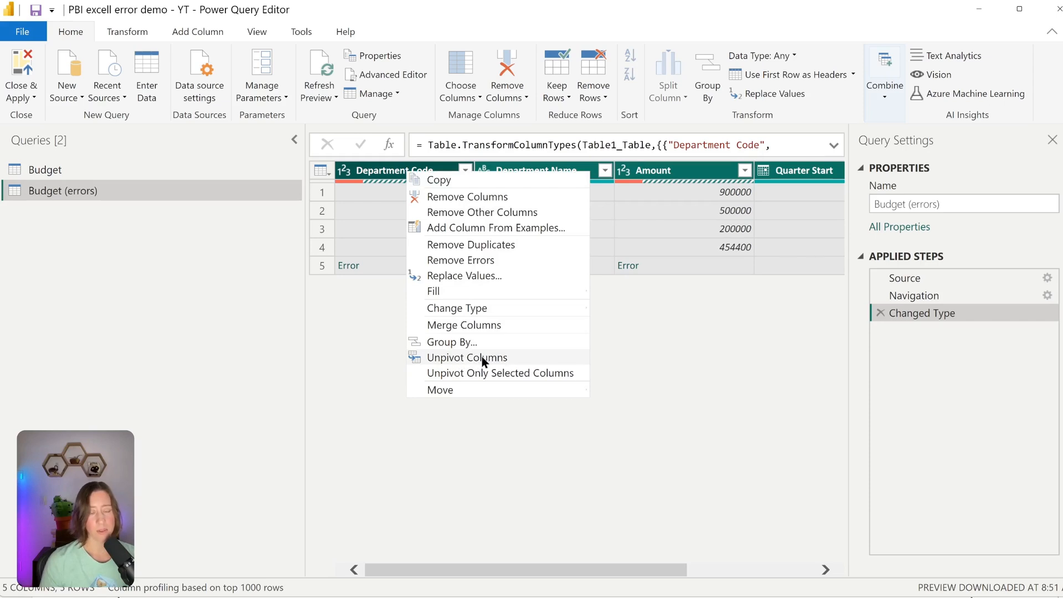
{"action": "left_click", "coordinate": [483, 355]}
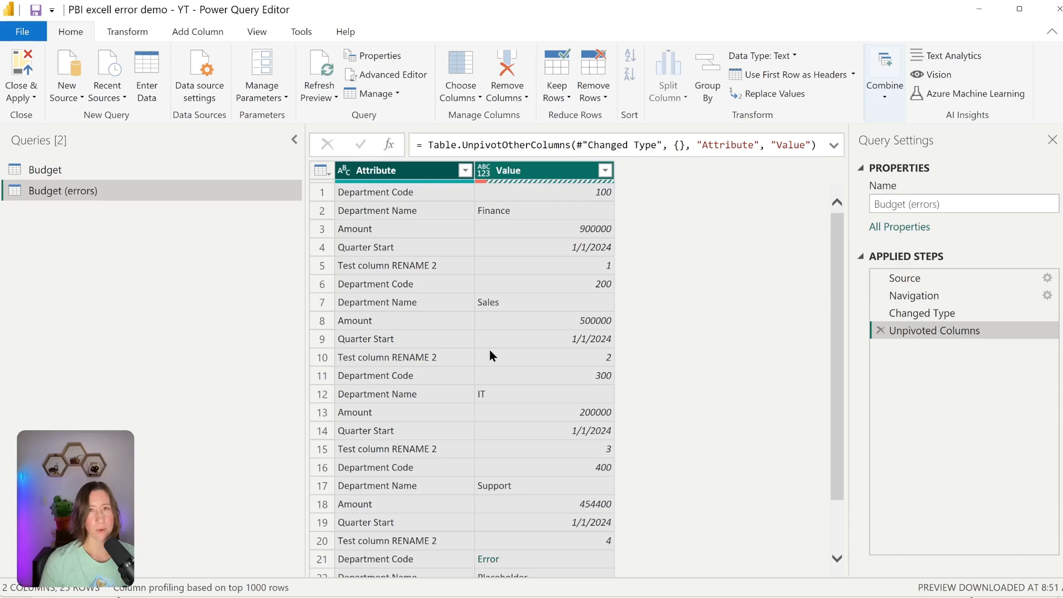
{"action": "mouse_move", "coordinate": [601, 324]}
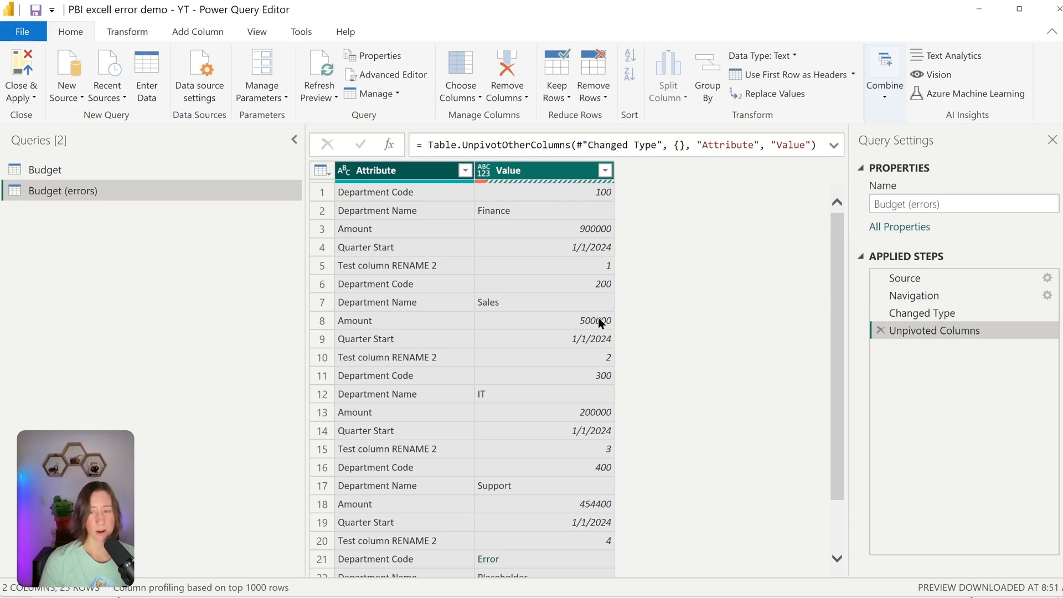
{"action": "mouse_move", "coordinate": [641, 282]}
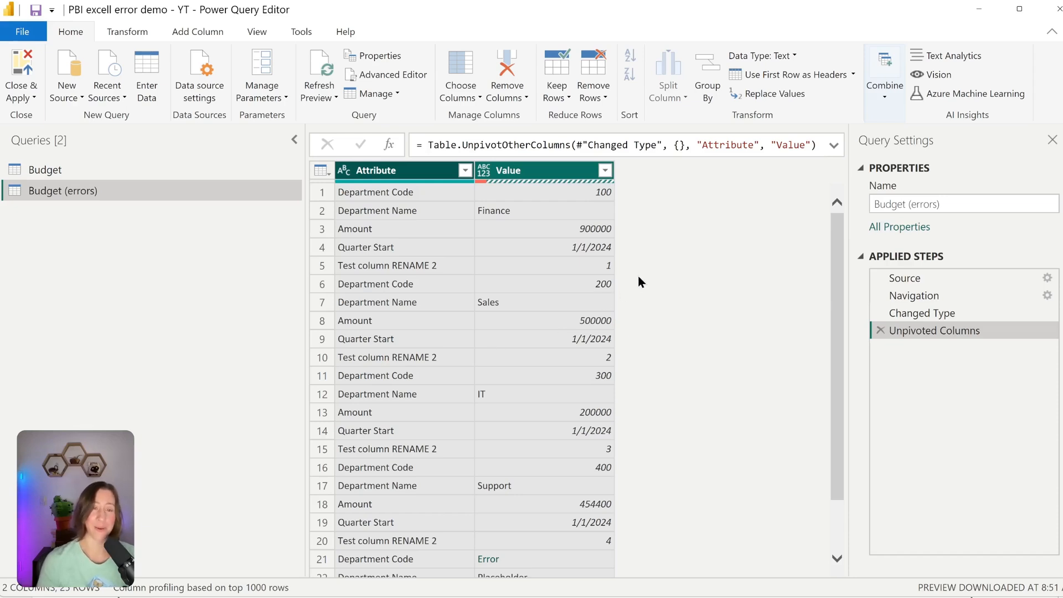
{"action": "mouse_move", "coordinate": [663, 253]}
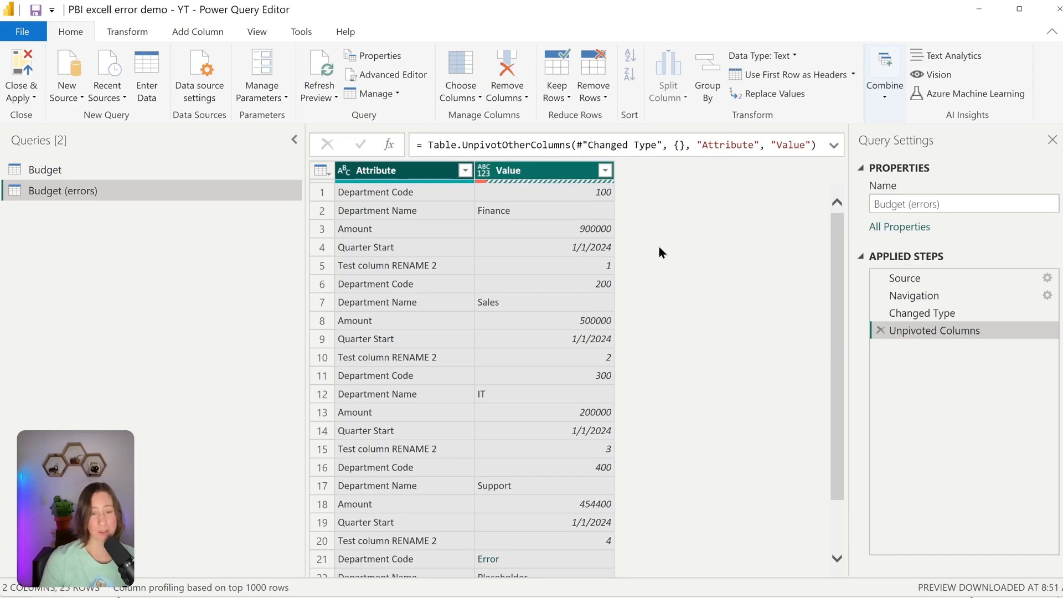
Step: Keep only the rows where Value is an error, leaving Department Code and Amount
{"action": "left_click", "coordinate": [542, 171]}
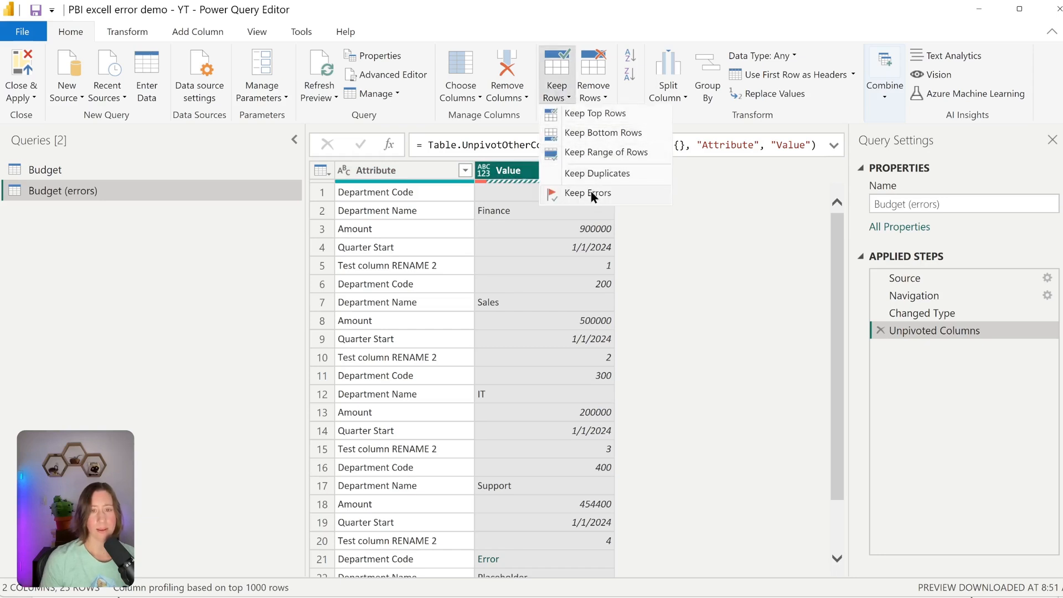
{"action": "left_click", "coordinate": [587, 193]}
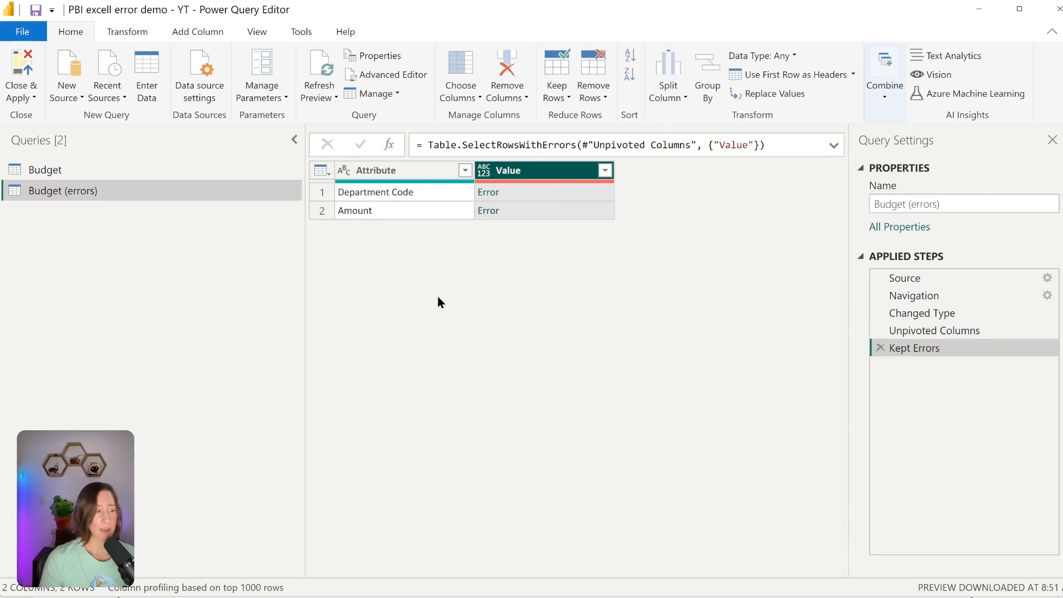
{"action": "mouse_move", "coordinate": [551, 230]}
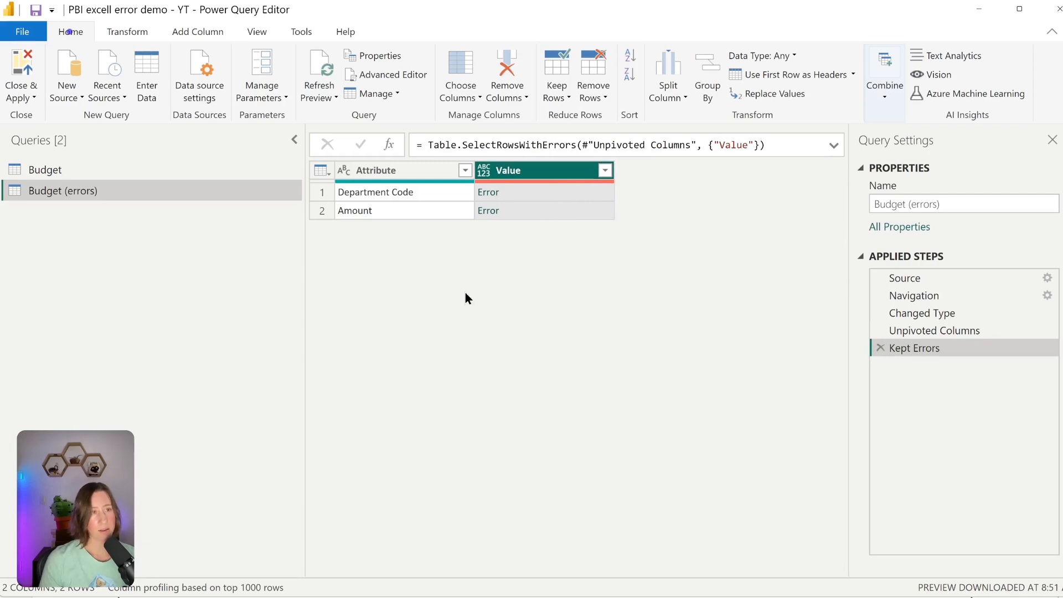
Step: Add a custom column named Error with the formula each try([Value])
{"action": "left_click", "coordinate": [197, 31]}
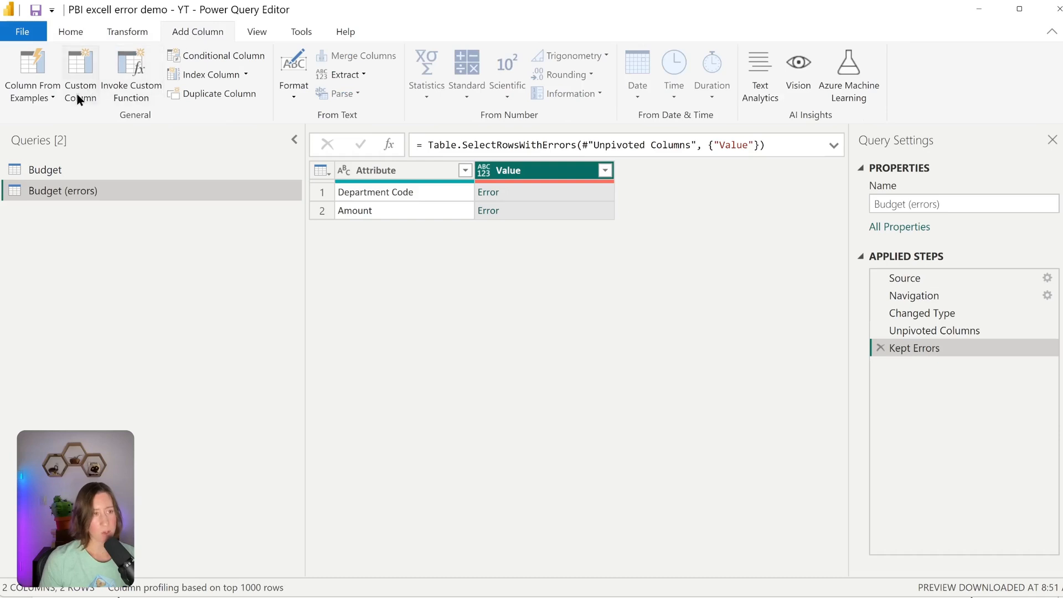
{"action": "left_click", "coordinate": [79, 74]}
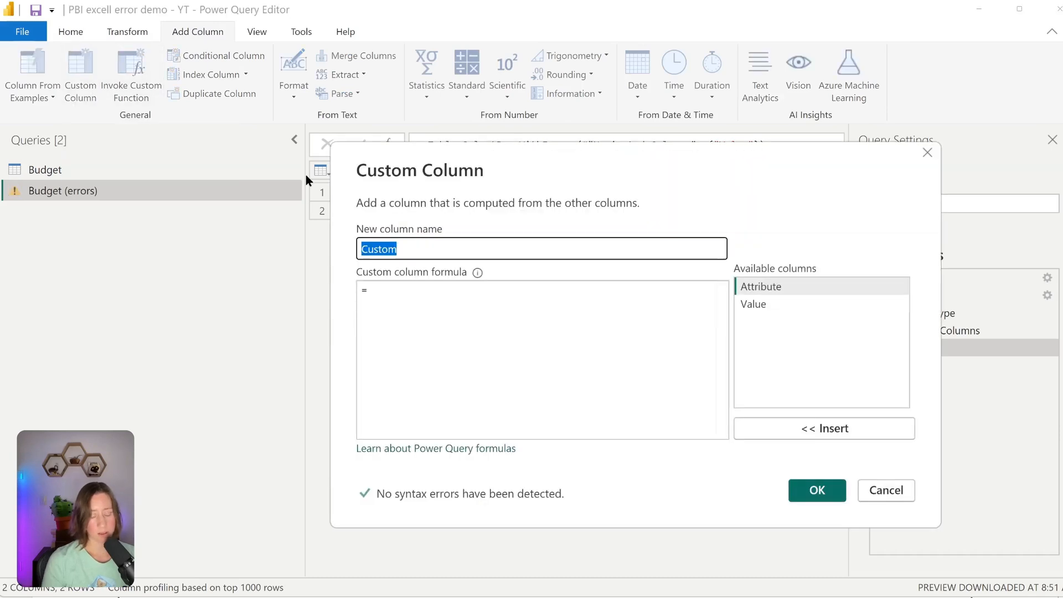
{"action": "type", "text": "Error"}
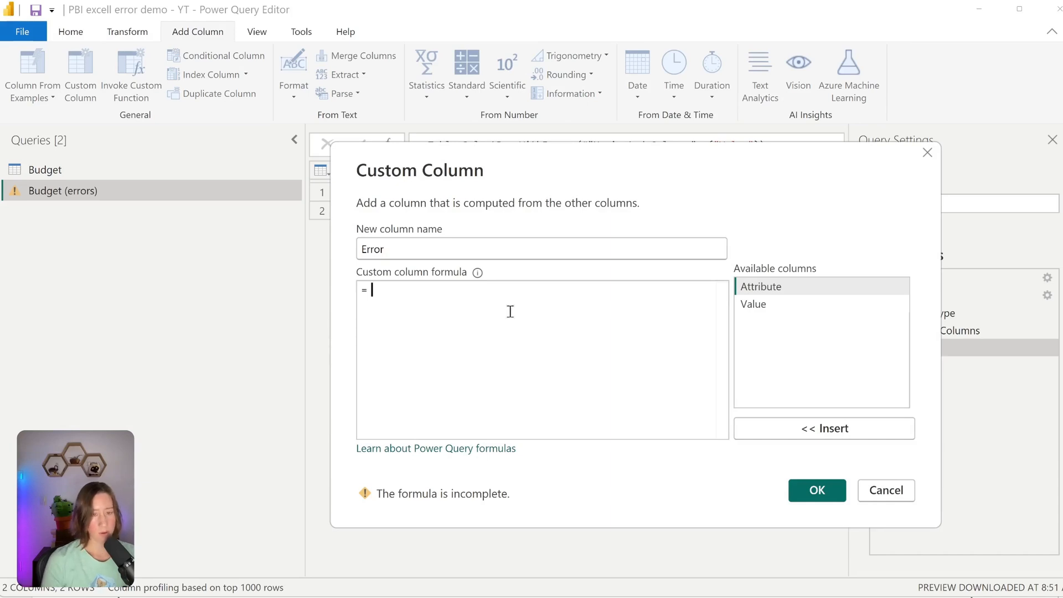
{"action": "type", "text": "each"}
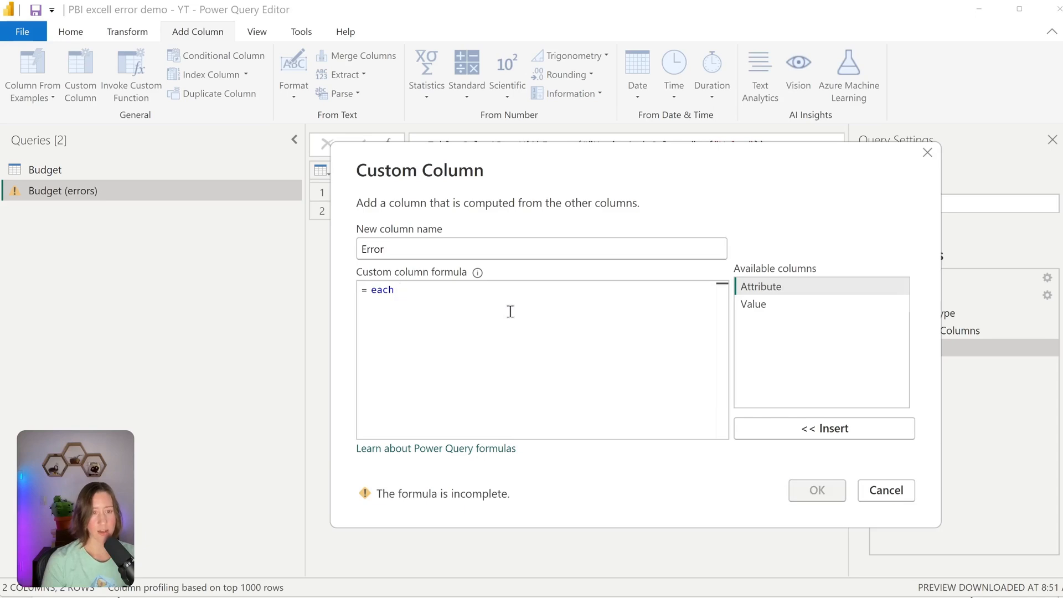
{"action": "type", "text": "try"}
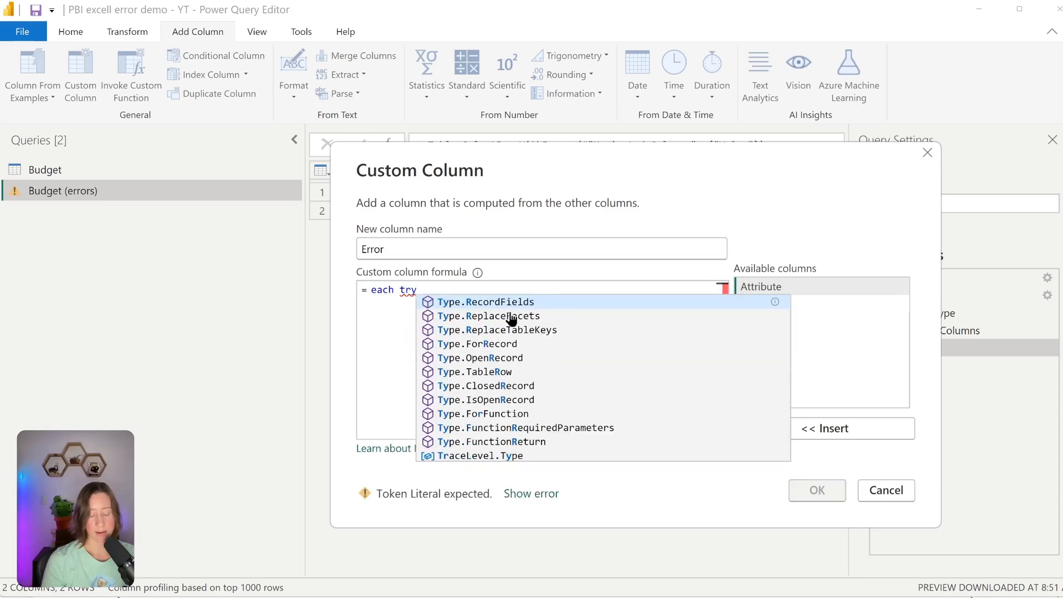
{"action": "type", "text": "([Value"}
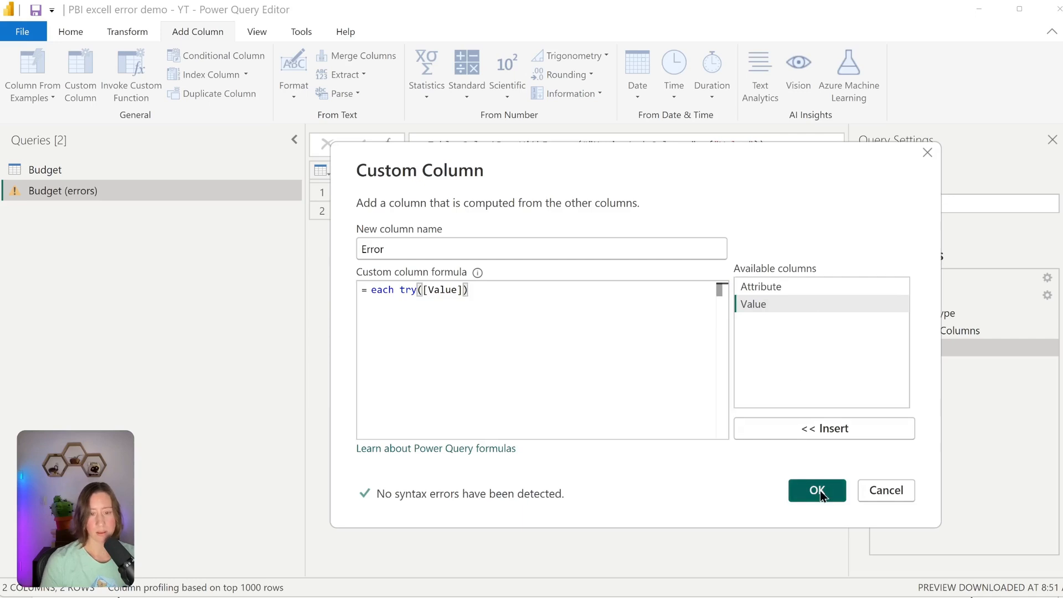
{"action": "left_click", "coordinate": [816, 491]}
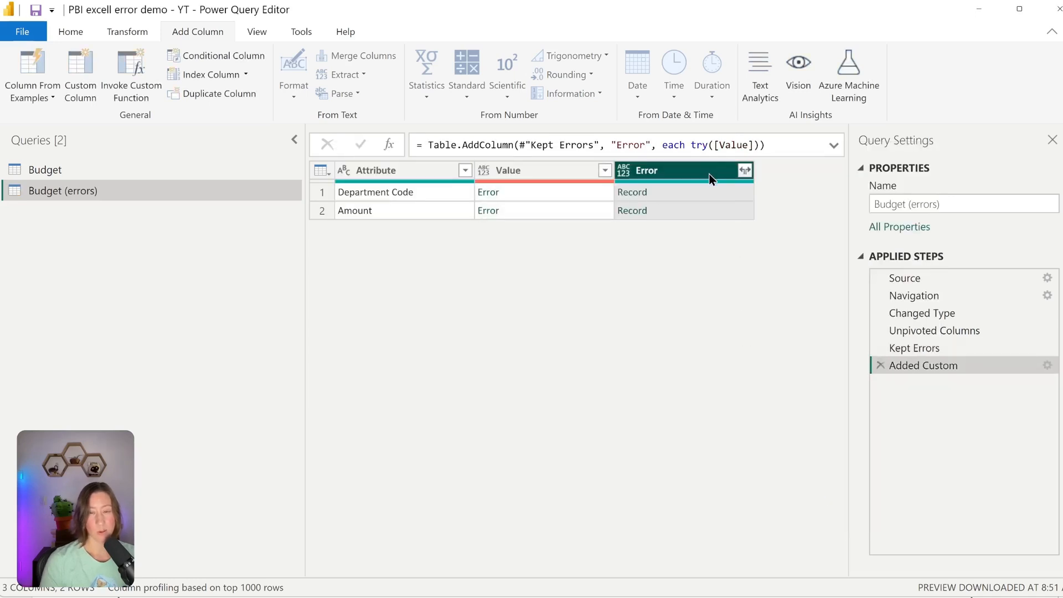
{"action": "mouse_move", "coordinate": [746, 176]}
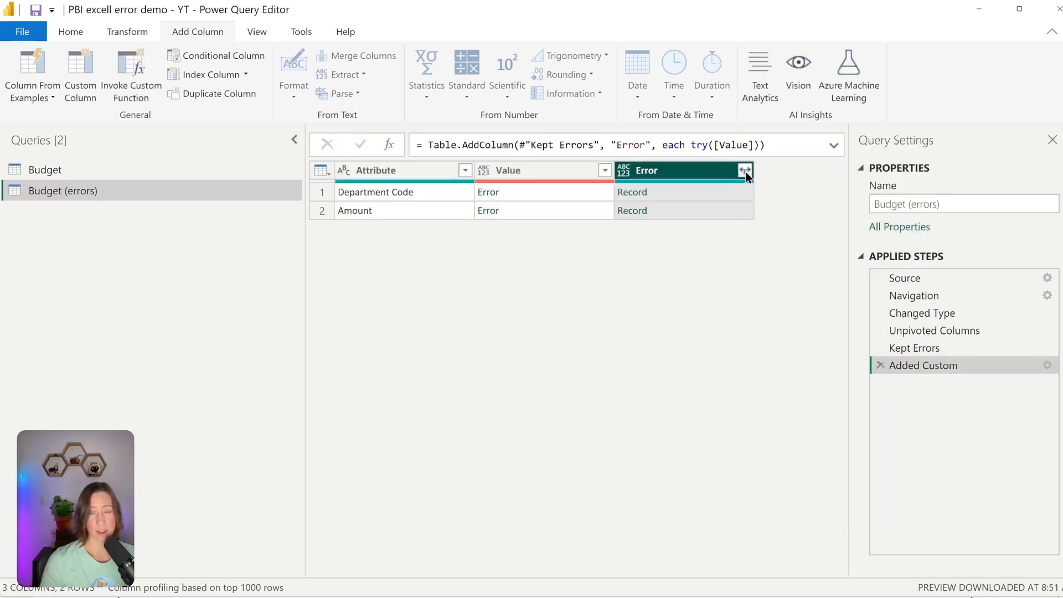
Step: Expand Error and then Error.Error into HasError, Reason, Message, Detail and ErrorCode columns
{"action": "left_click", "coordinate": [745, 170]}
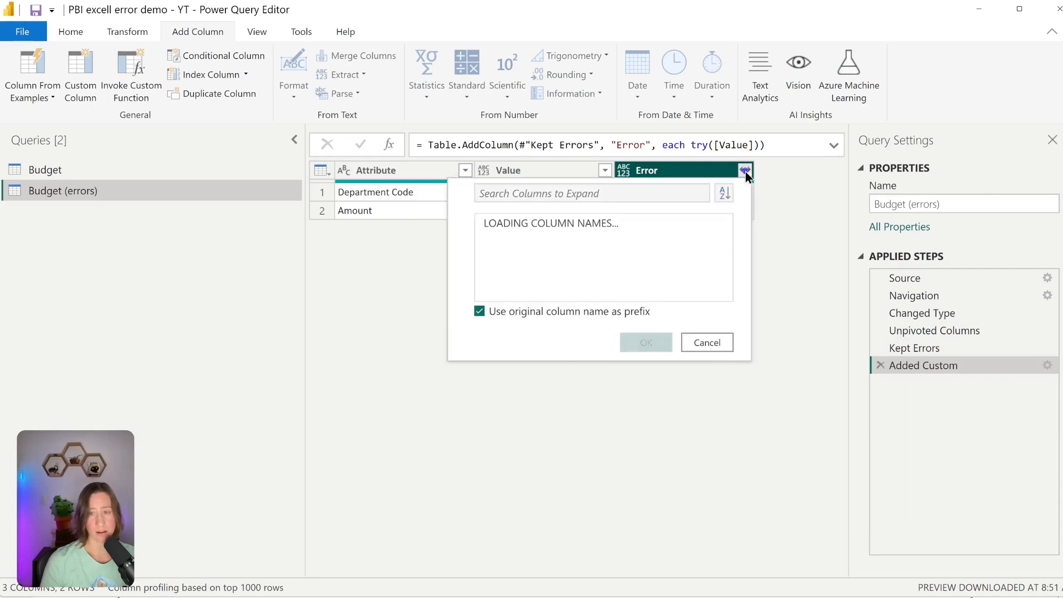
{"action": "left_click", "coordinate": [644, 342]}
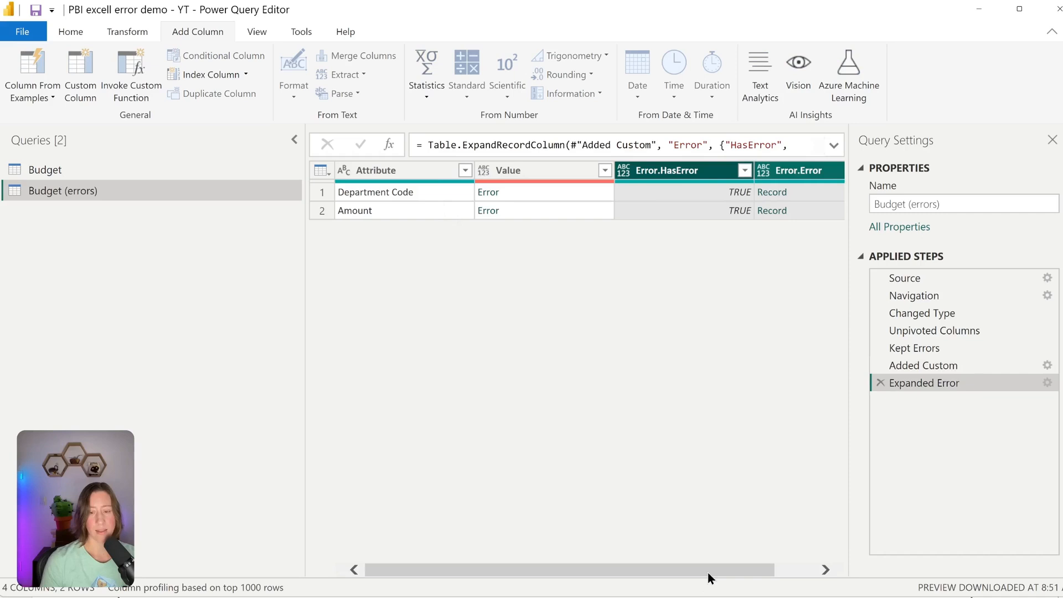
{"action": "scroll", "scroll_direction": "right", "scroll_amount": 3}
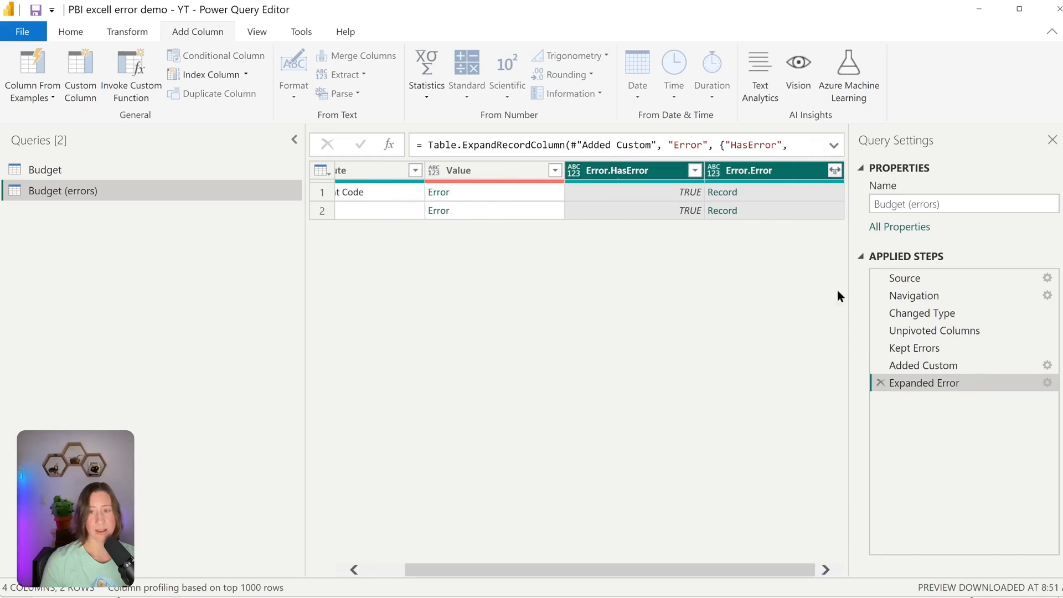
{"action": "left_click", "coordinate": [835, 170]}
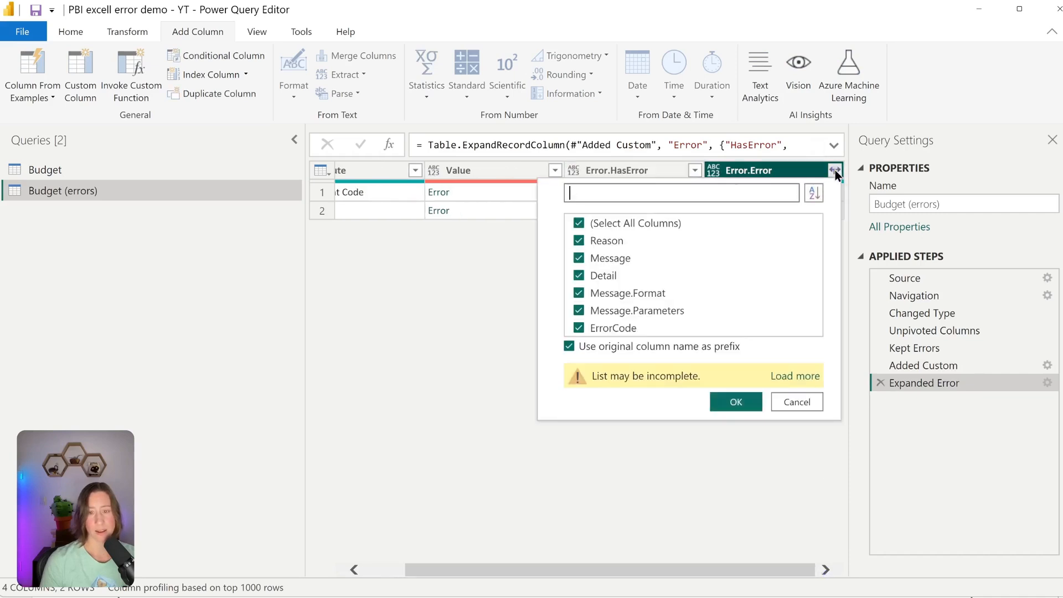
{"action": "left_click", "coordinate": [736, 401]}
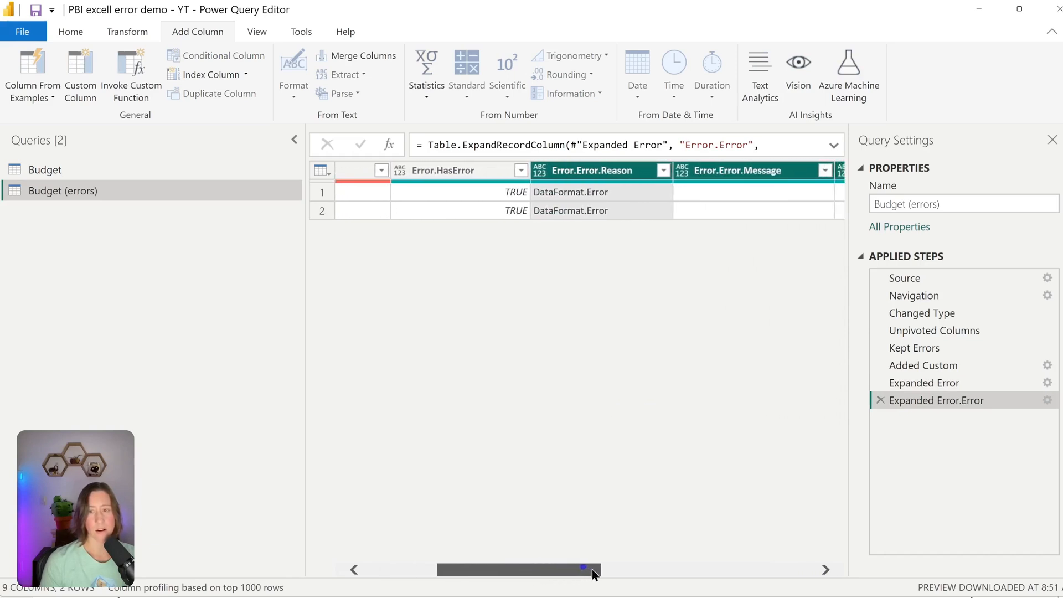
{"action": "left_click_drag", "start_coordinate": [594, 570], "coordinate": [634, 570]}
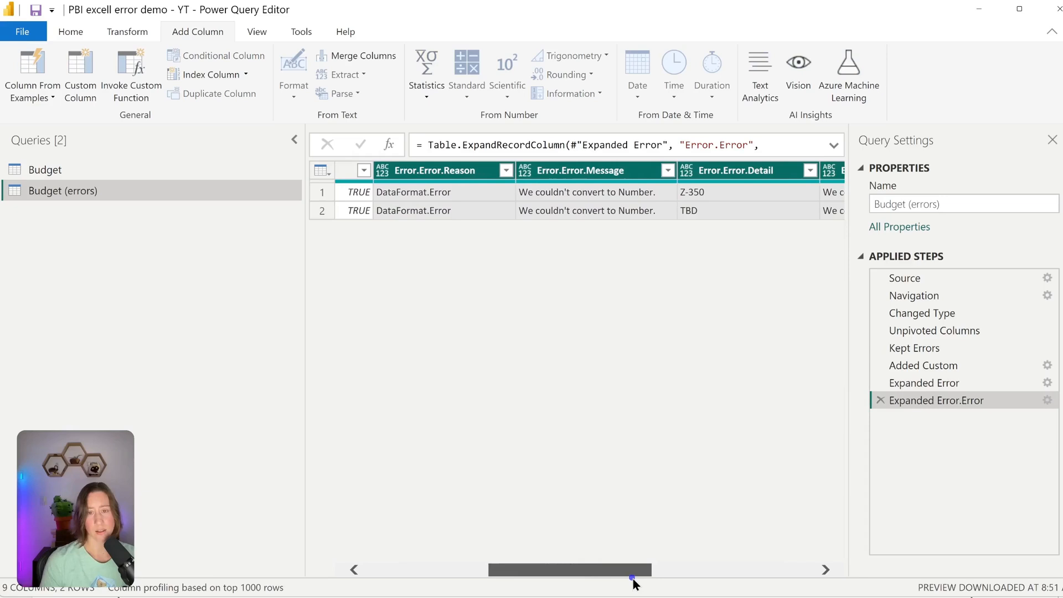
{"action": "left_click_drag", "start_coordinate": [634, 569], "coordinate": [648, 570]}
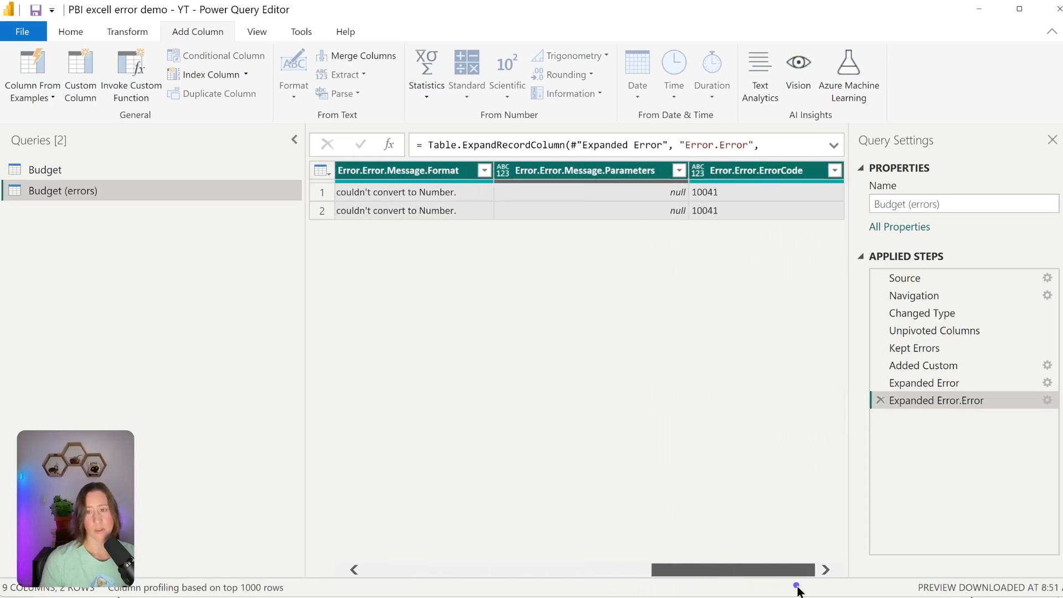
{"action": "scroll", "scroll_direction": "left", "scroll_amount": 3}
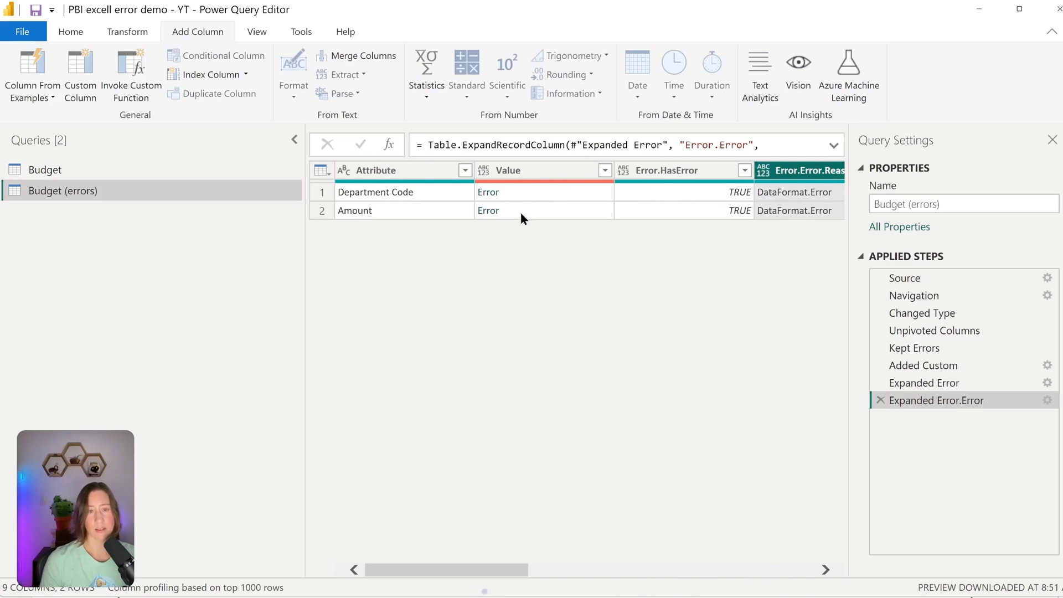
{"action": "left_click", "coordinate": [507, 170]}
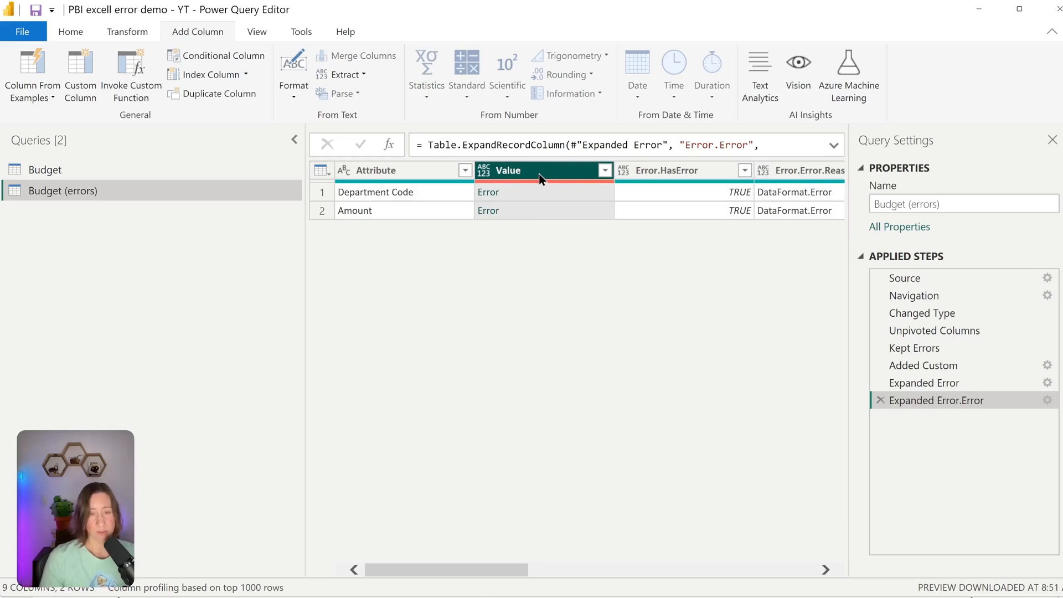
Step: Remove the Value column from Budget (errors) and switch to the Budget query
{"action": "right_click", "coordinate": [543, 171]}
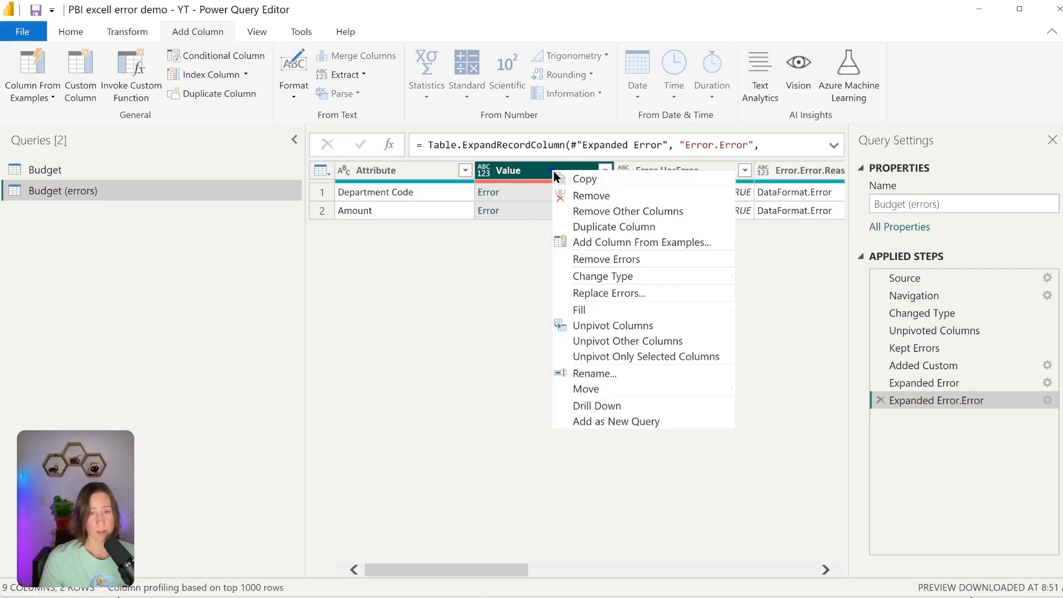
{"action": "mouse_move", "coordinate": [603, 201]}
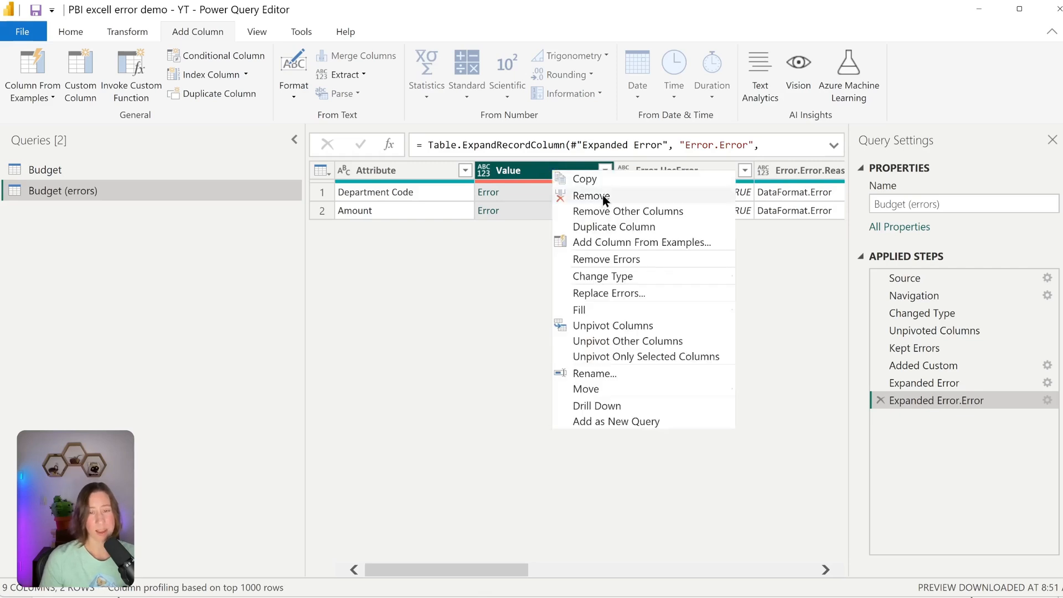
{"action": "left_click", "coordinate": [591, 196]}
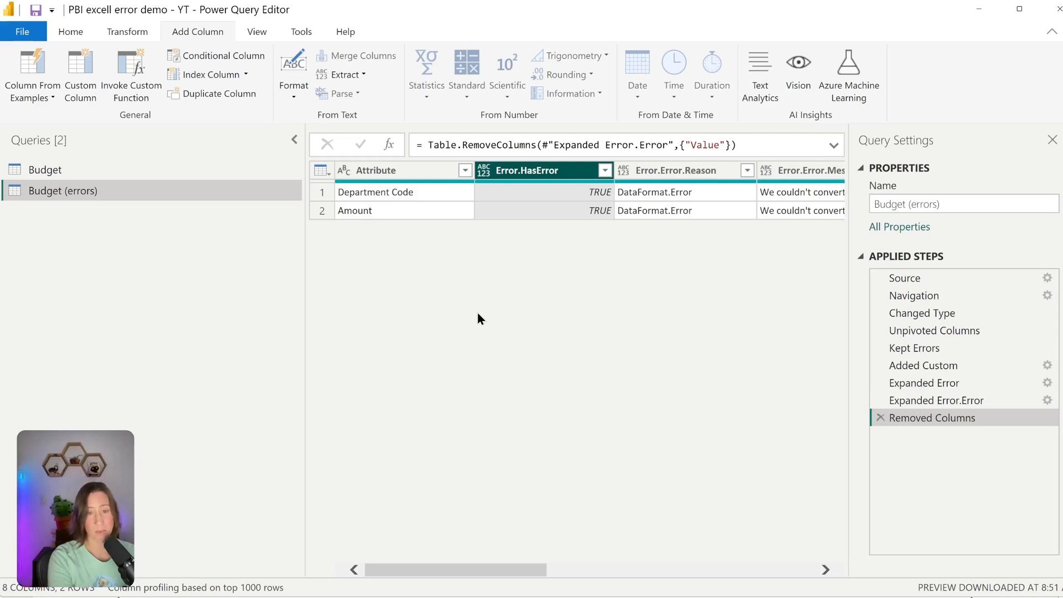
{"action": "mouse_move", "coordinate": [464, 340]}
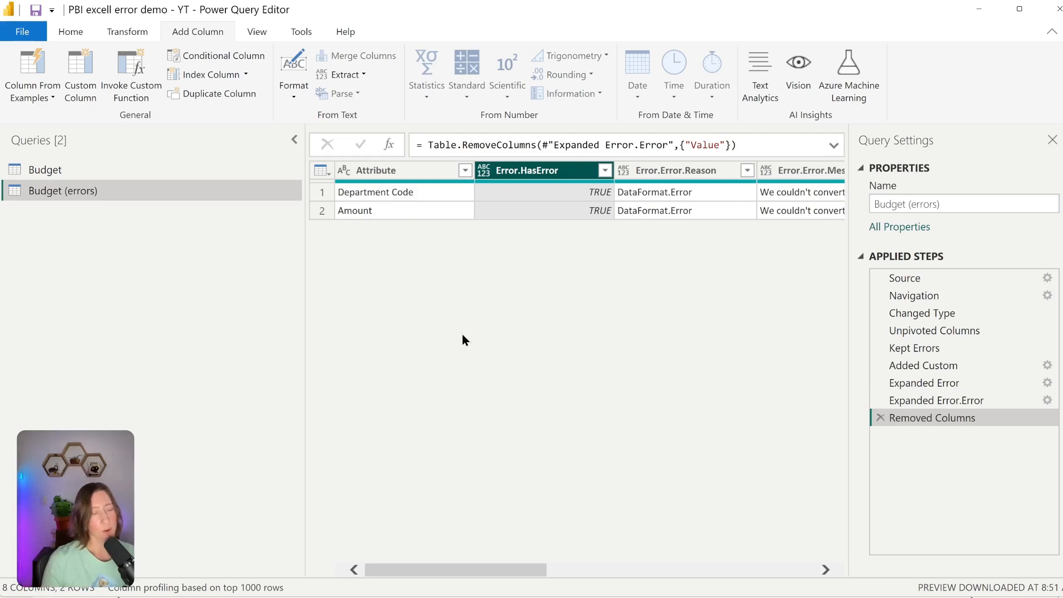
{"action": "mouse_move", "coordinate": [495, 301]}
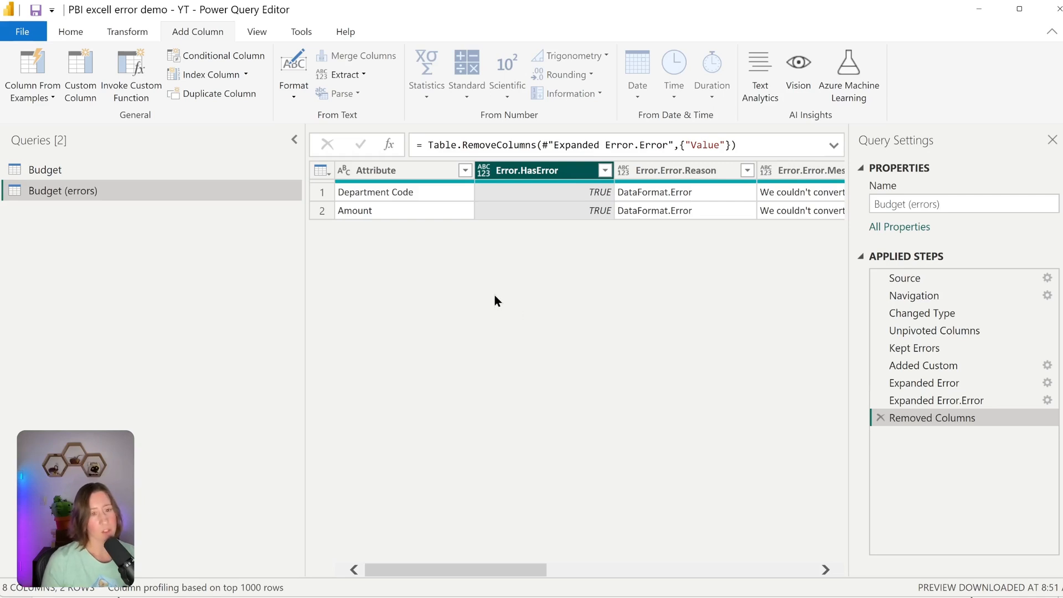
{"action": "left_click", "coordinate": [46, 169]}
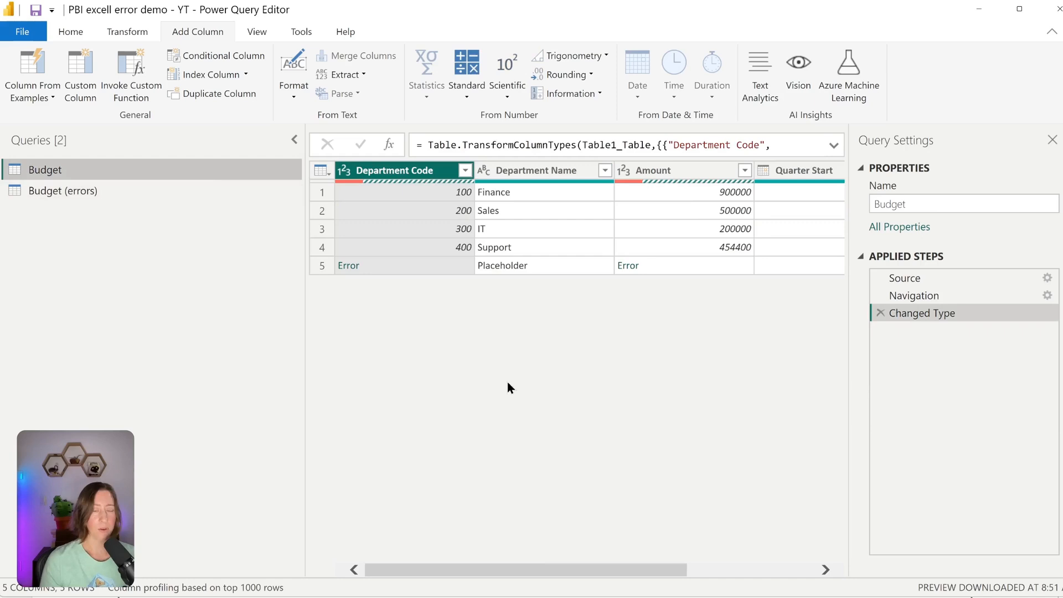
{"action": "mouse_move", "coordinate": [514, 375]}
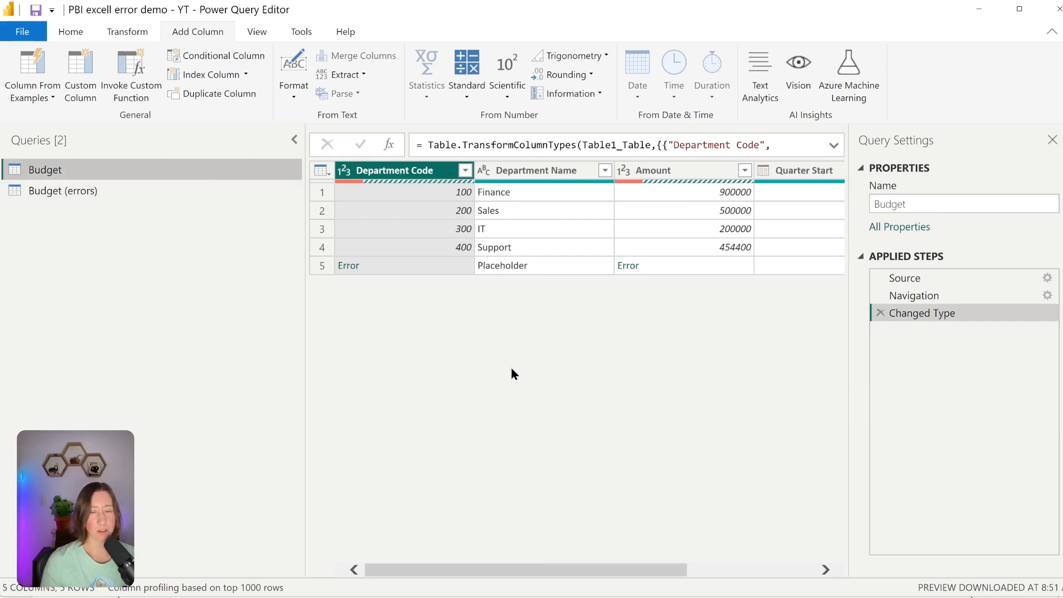
{"action": "mouse_move", "coordinate": [439, 274]}
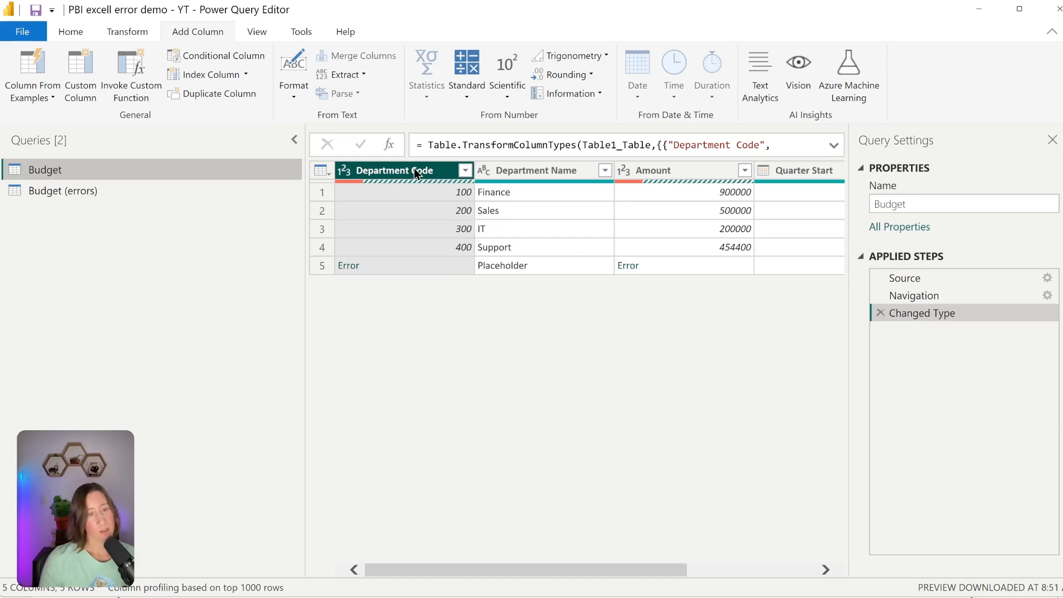
{"action": "left_click", "coordinate": [71, 31]}
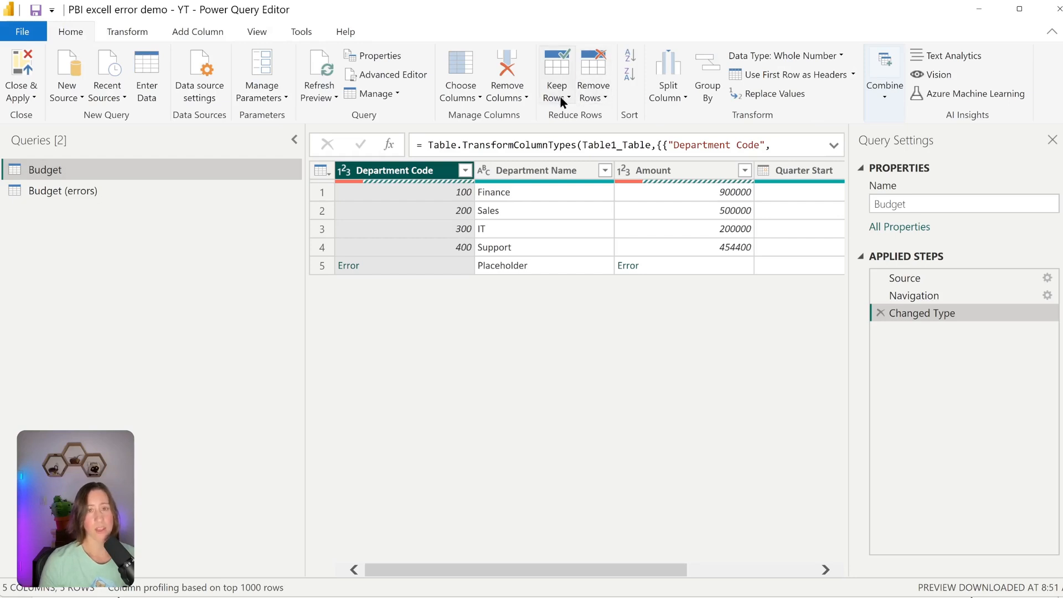
{"action": "mouse_move", "coordinate": [586, 80]}
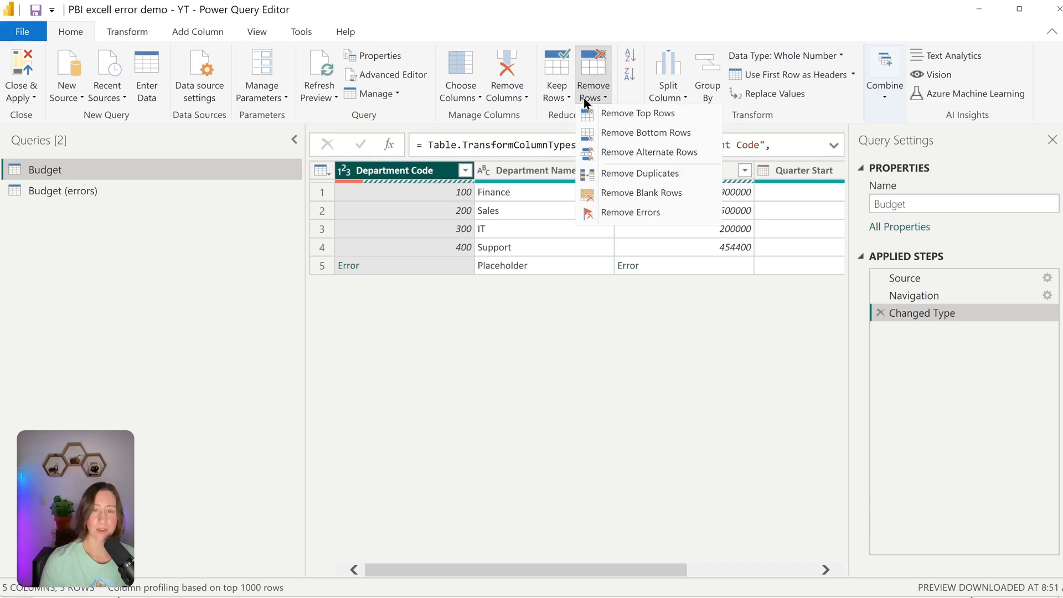
{"action": "mouse_move", "coordinate": [585, 103]}
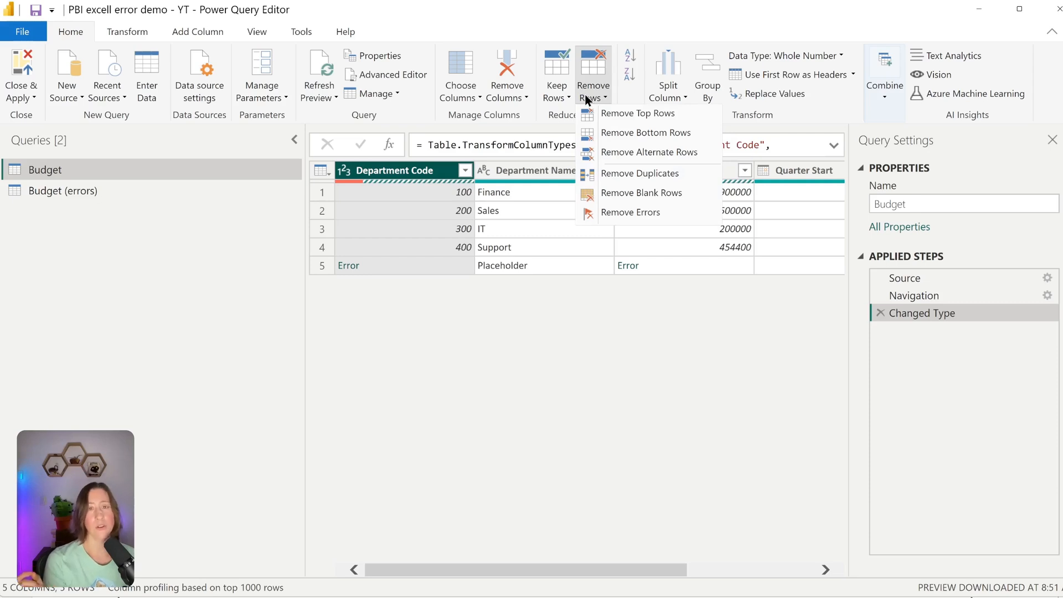
{"action": "mouse_move", "coordinate": [396, 415]}
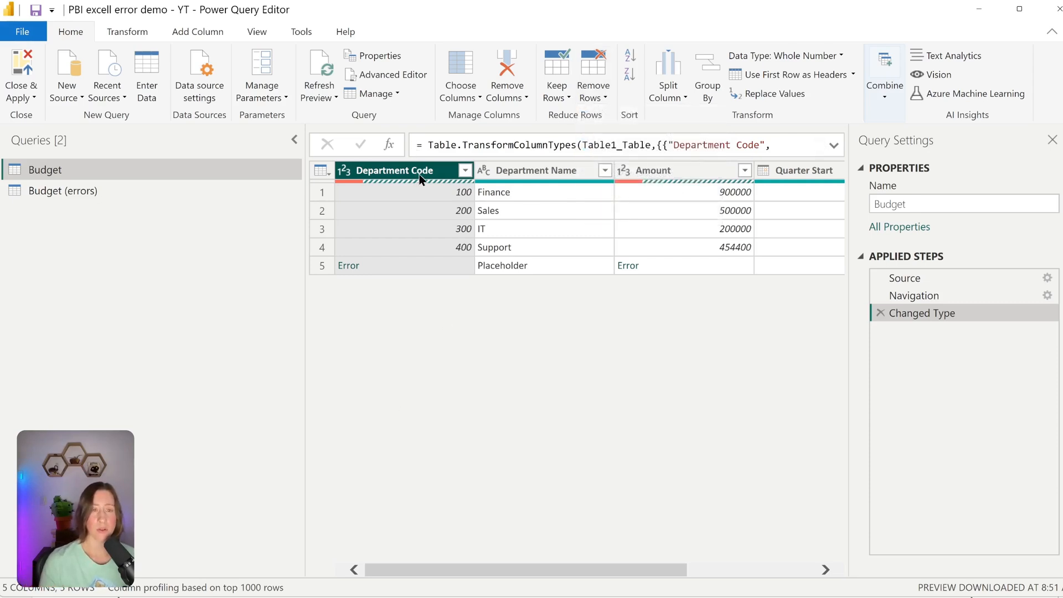
{"action": "right_click", "coordinate": [394, 171]}
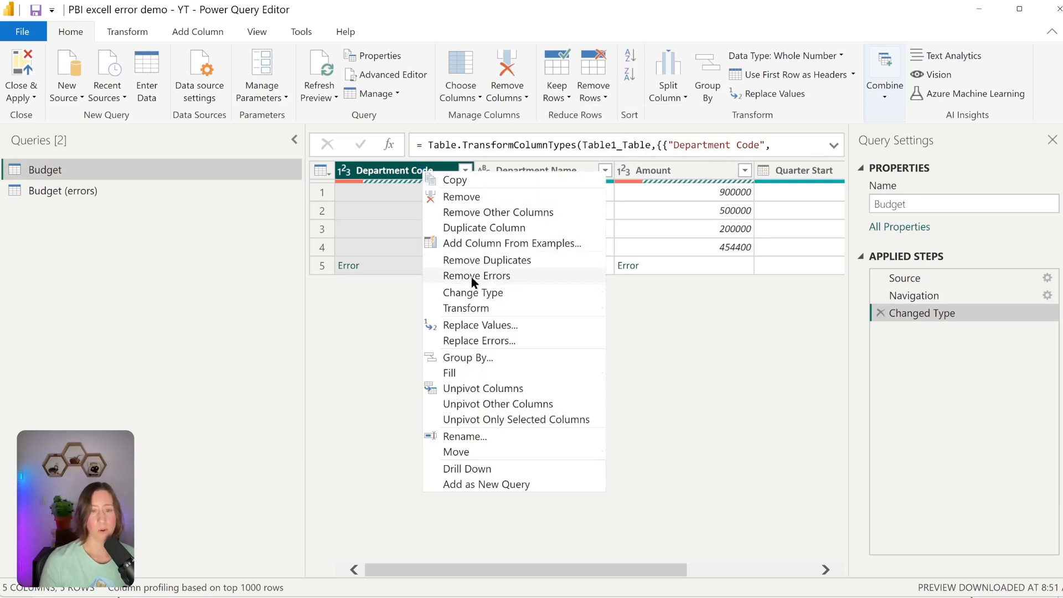
{"action": "left_click", "coordinate": [476, 276]}
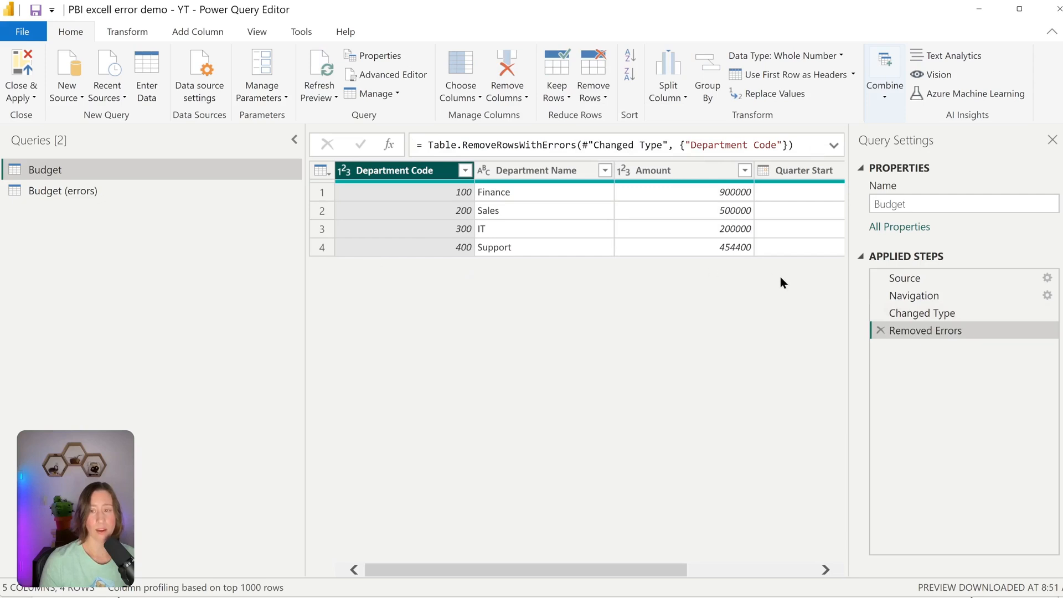
{"action": "mouse_move", "coordinate": [887, 342]}
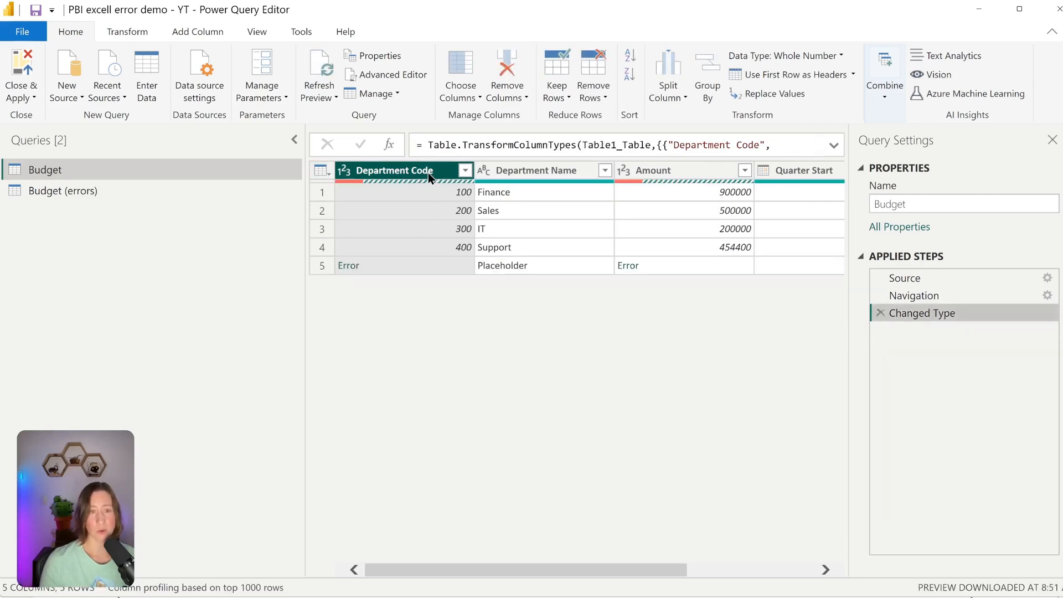
{"action": "left_click", "coordinate": [651, 170]}
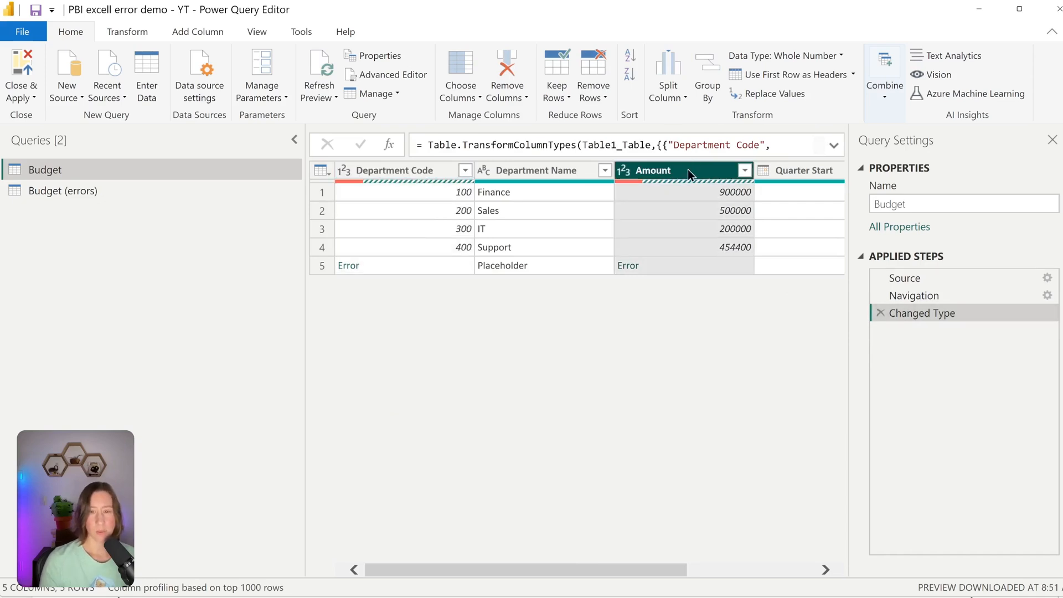
Step: Replace errors in the Amount column with null so row 5 shows null
{"action": "right_click", "coordinate": [651, 171]}
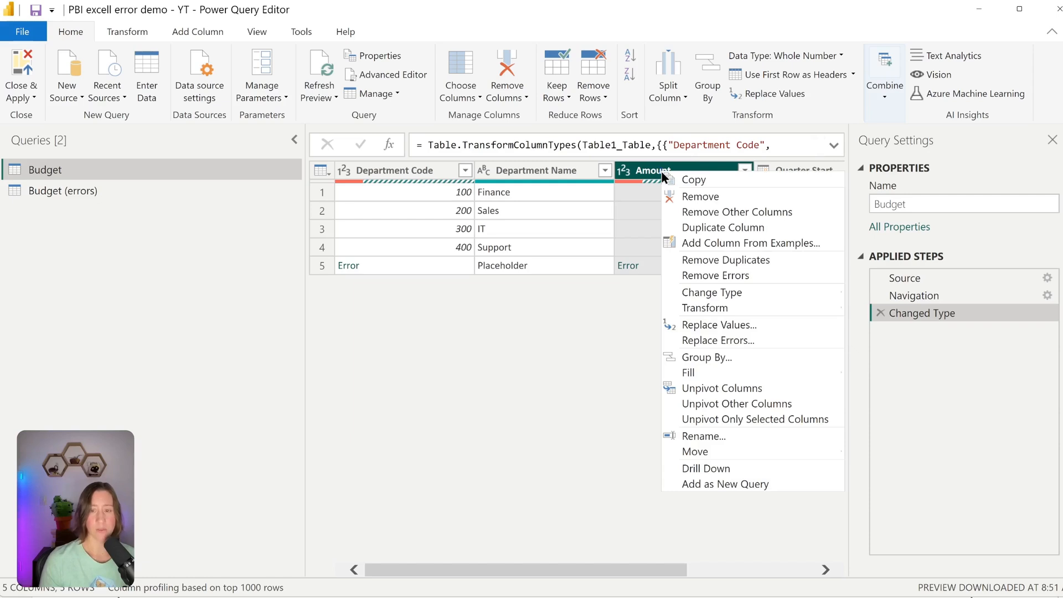
{"action": "mouse_move", "coordinate": [728, 356]}
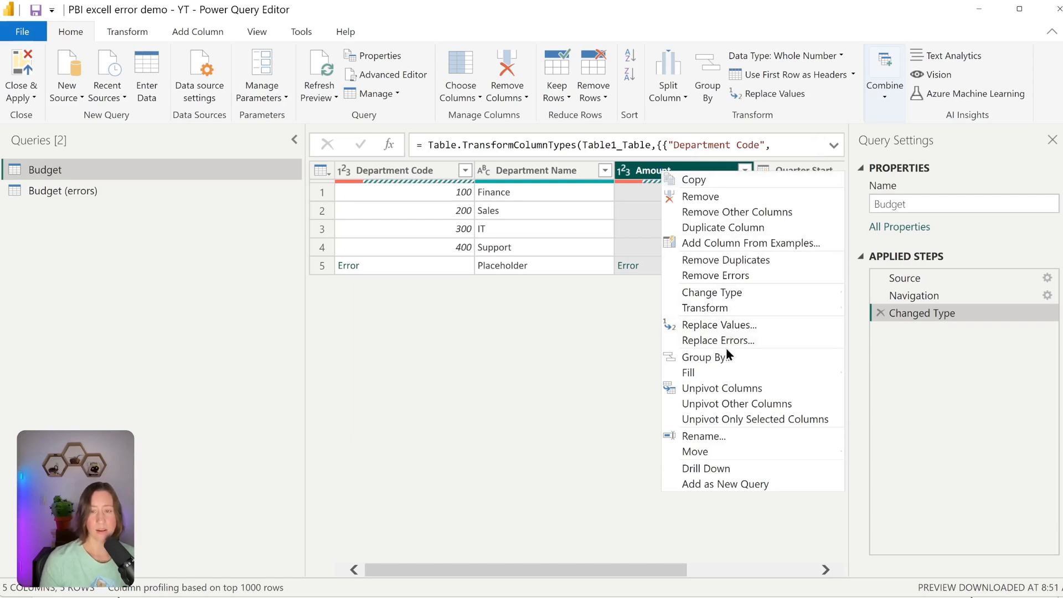
{"action": "left_click", "coordinate": [718, 340]}
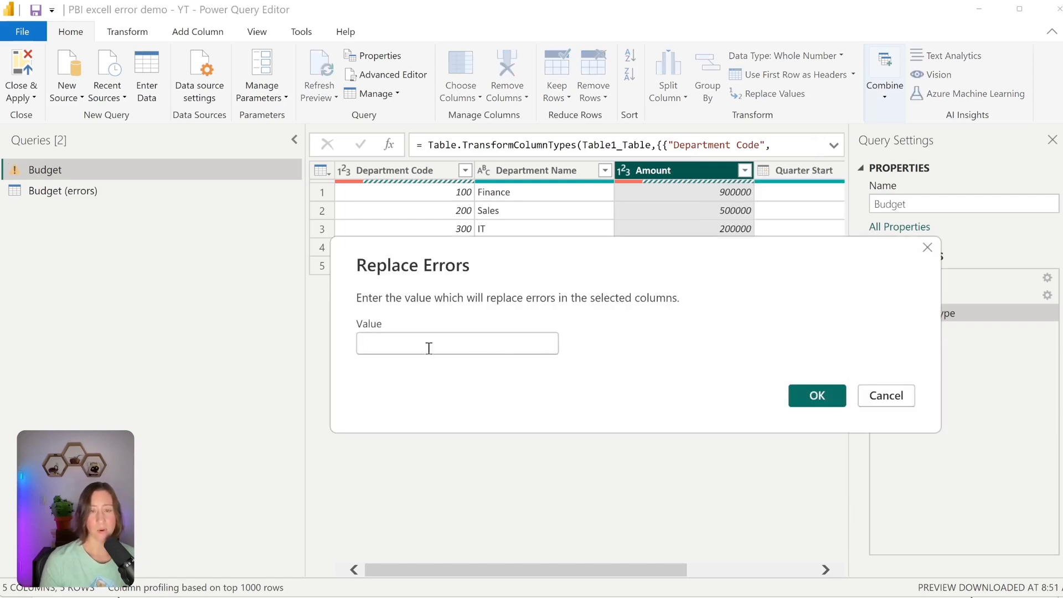
{"action": "left_click", "coordinate": [818, 396]}
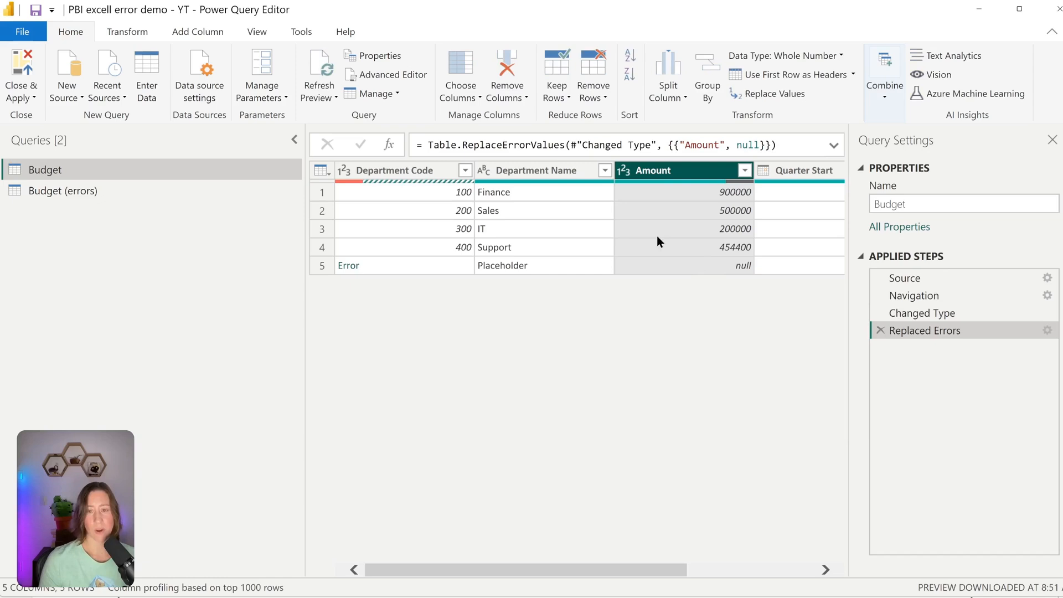
{"action": "mouse_move", "coordinate": [703, 246]}
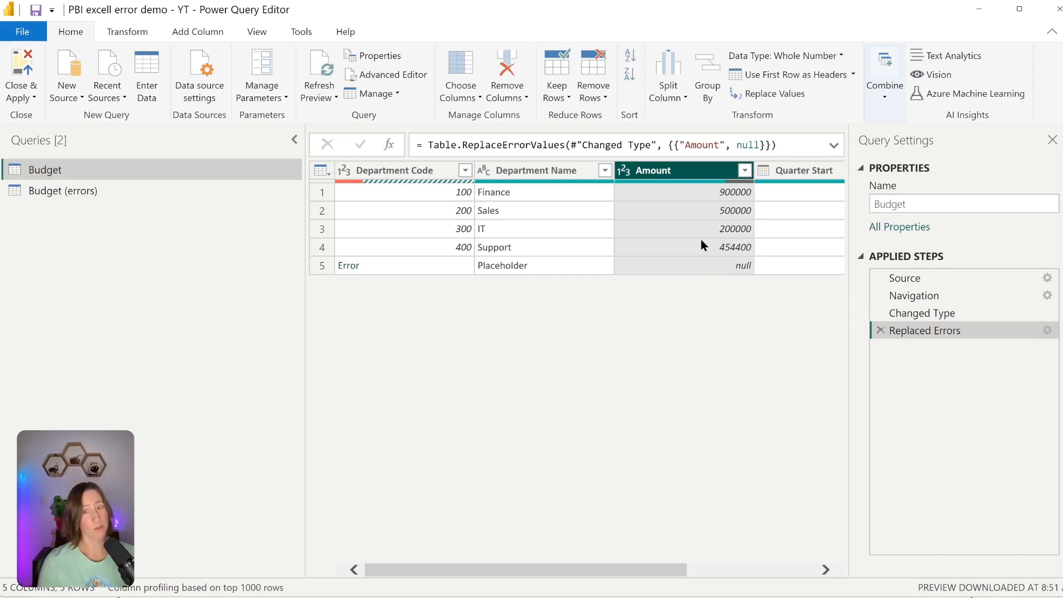
{"action": "mouse_move", "coordinate": [671, 253]}
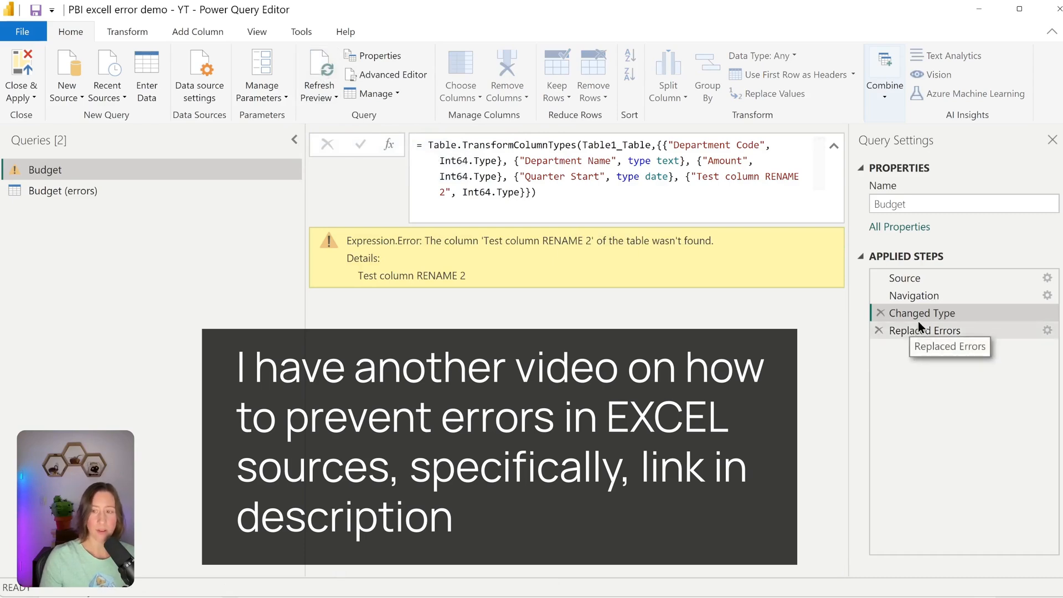
{"action": "mouse_move", "coordinate": [928, 278]}
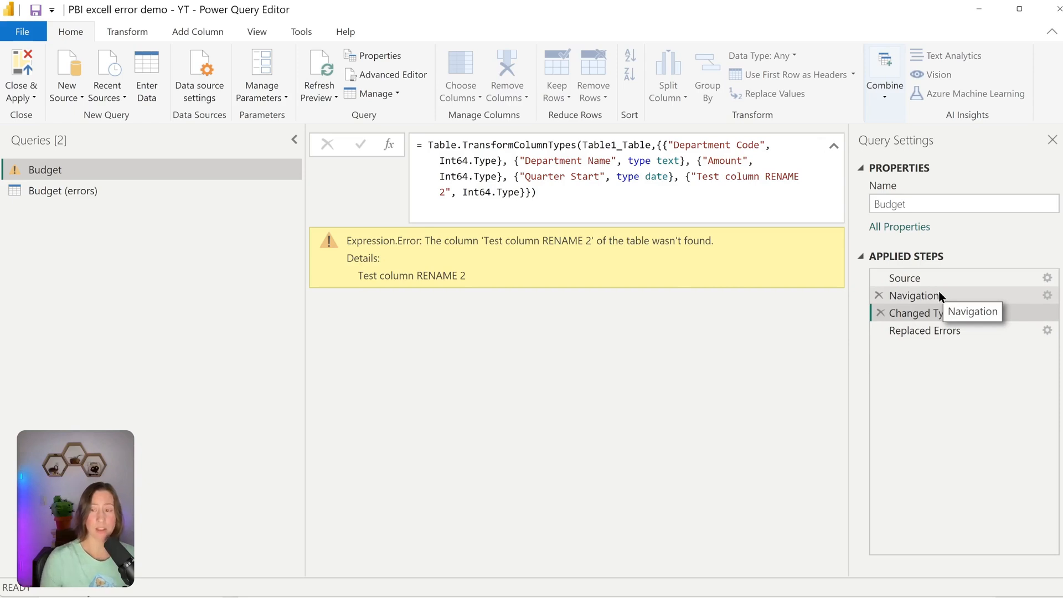
Step: Inspect the Navigation and Changed Type steps to see the raw Z-350 and TBD values
{"action": "left_click", "coordinate": [917, 294]}
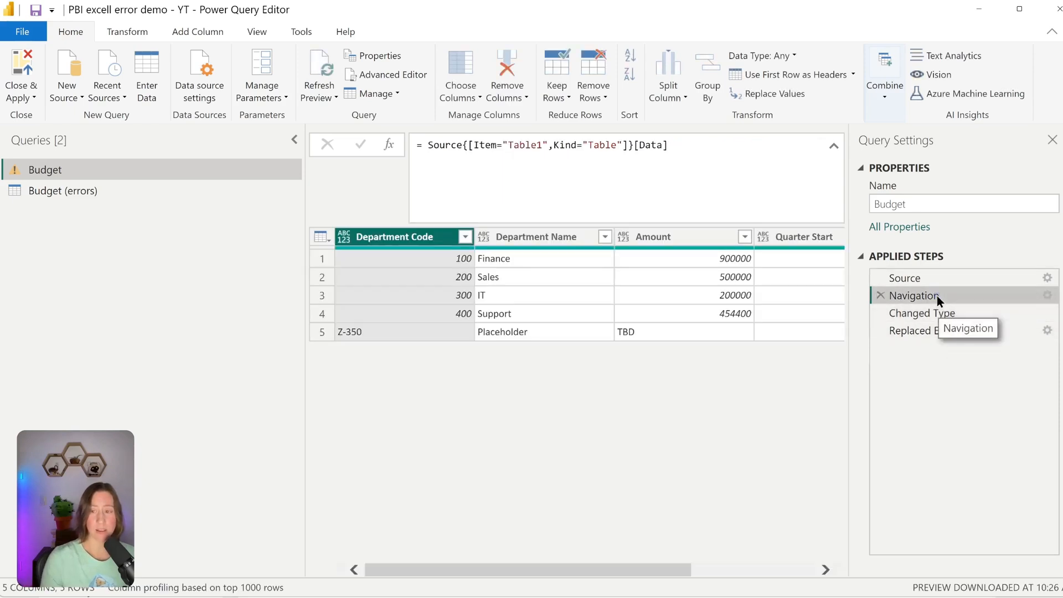
{"action": "mouse_move", "coordinate": [923, 312]}
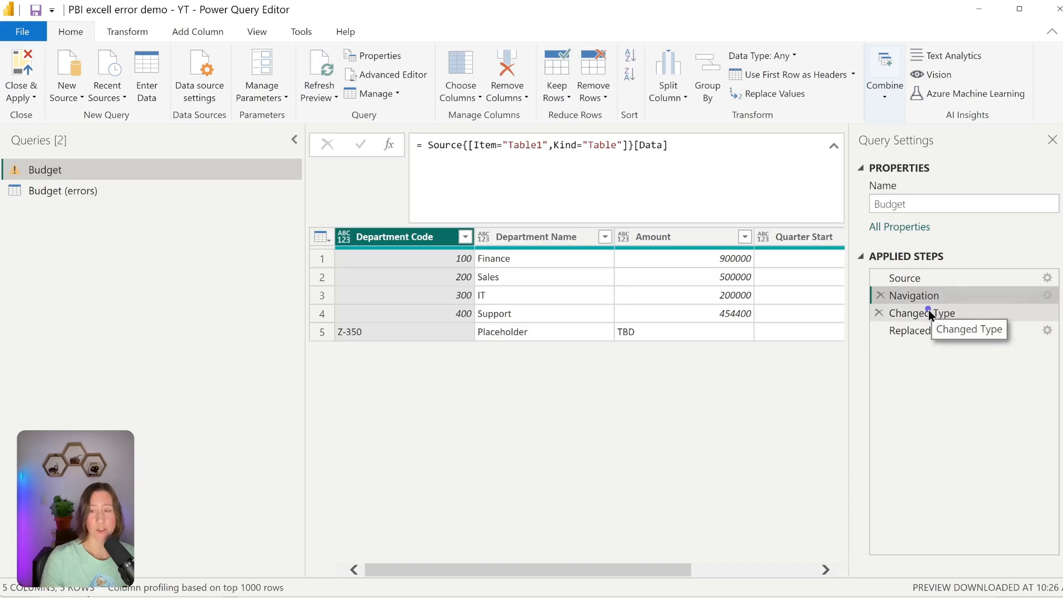
{"action": "left_click", "coordinate": [923, 313]}
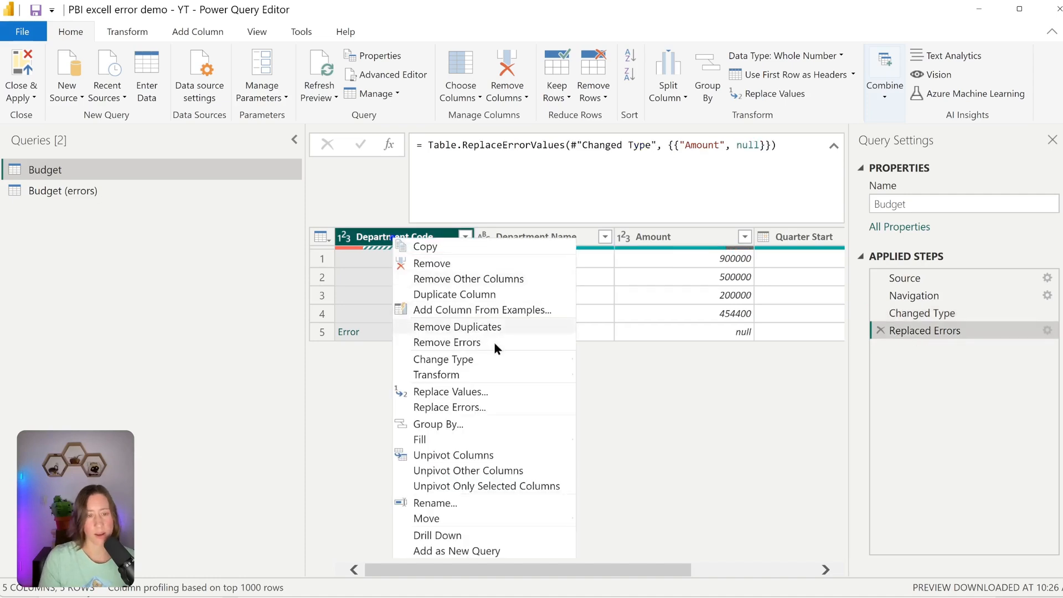
Step: Replace the Department Code errors with null as well
{"action": "left_click", "coordinate": [448, 406]}
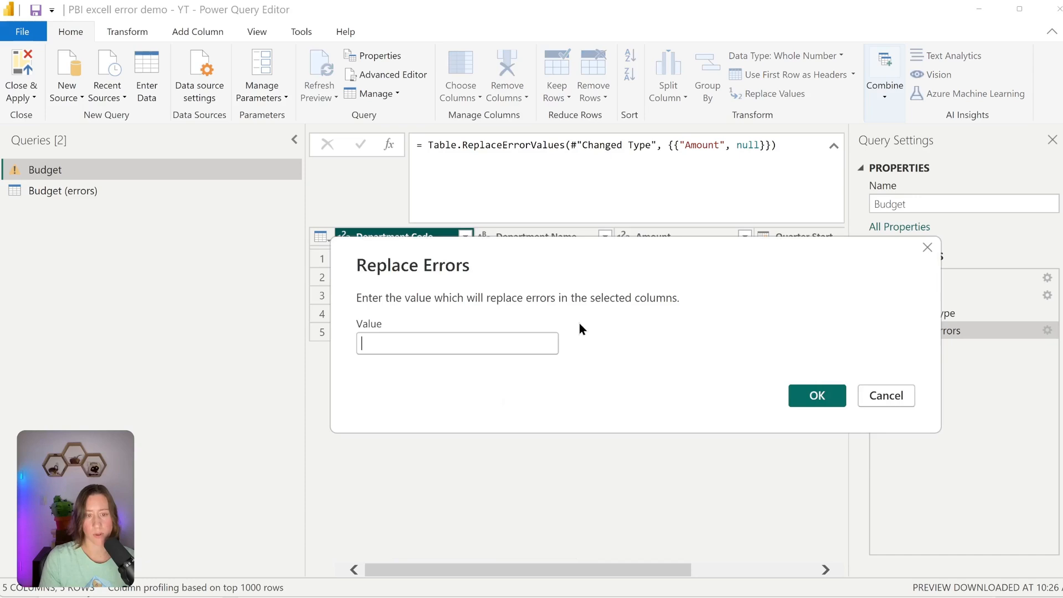
{"action": "left_click", "coordinate": [816, 396]}
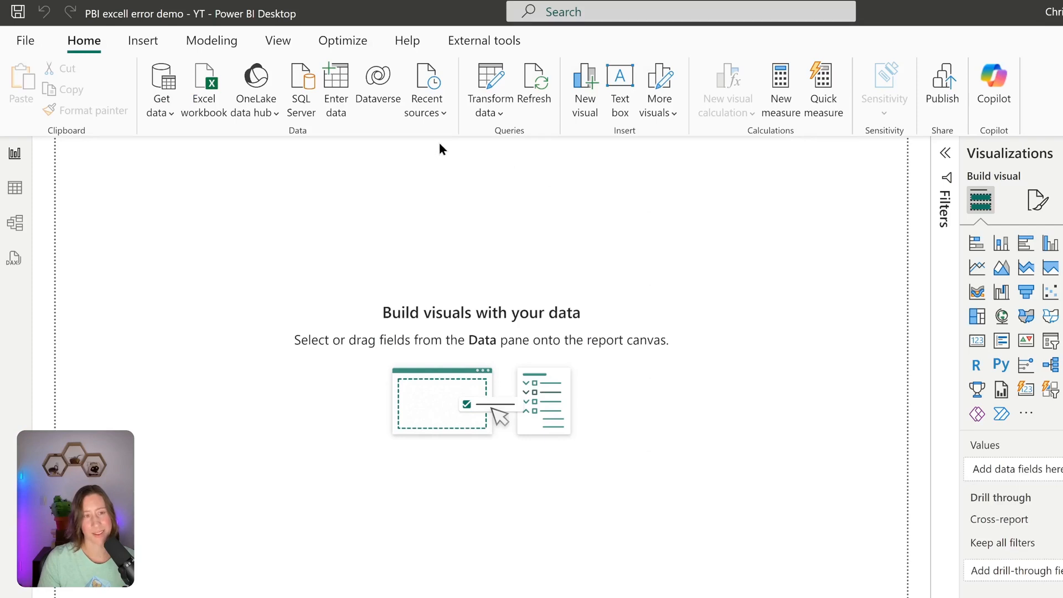
{"action": "mouse_move", "coordinate": [119, 23]}
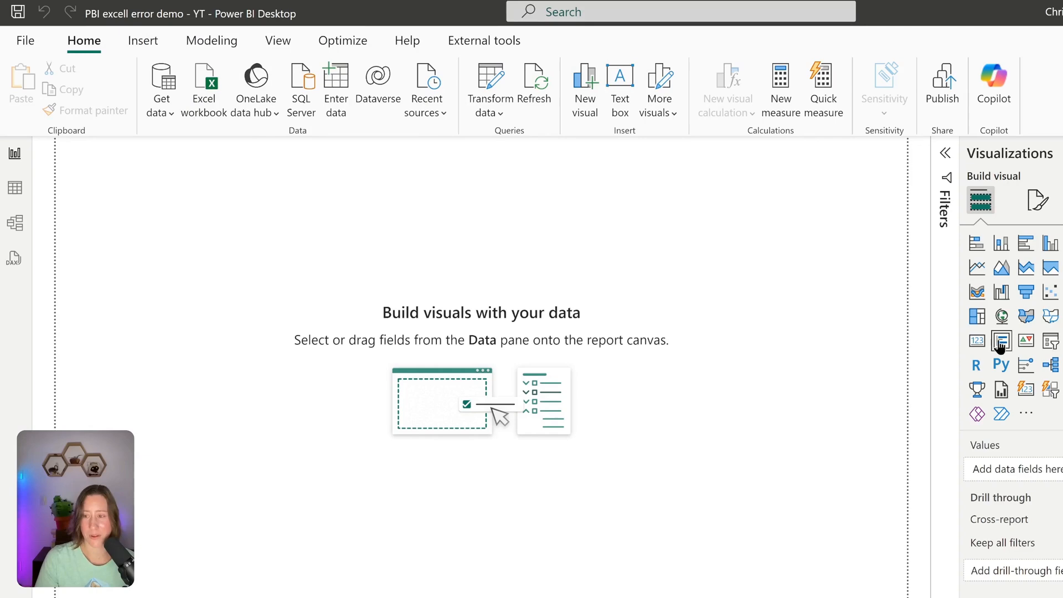
Step: Add an empty card and create a 'Count Errors' measure using COUNTROWS
{"action": "left_click", "coordinate": [1002, 340]}
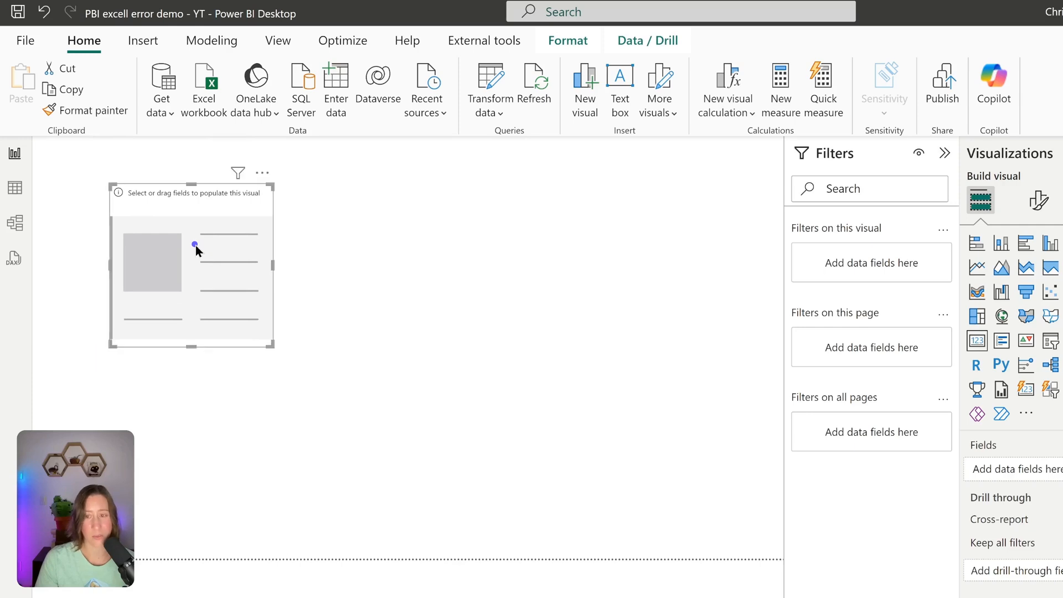
{"action": "mouse_move", "coordinate": [207, 247]}
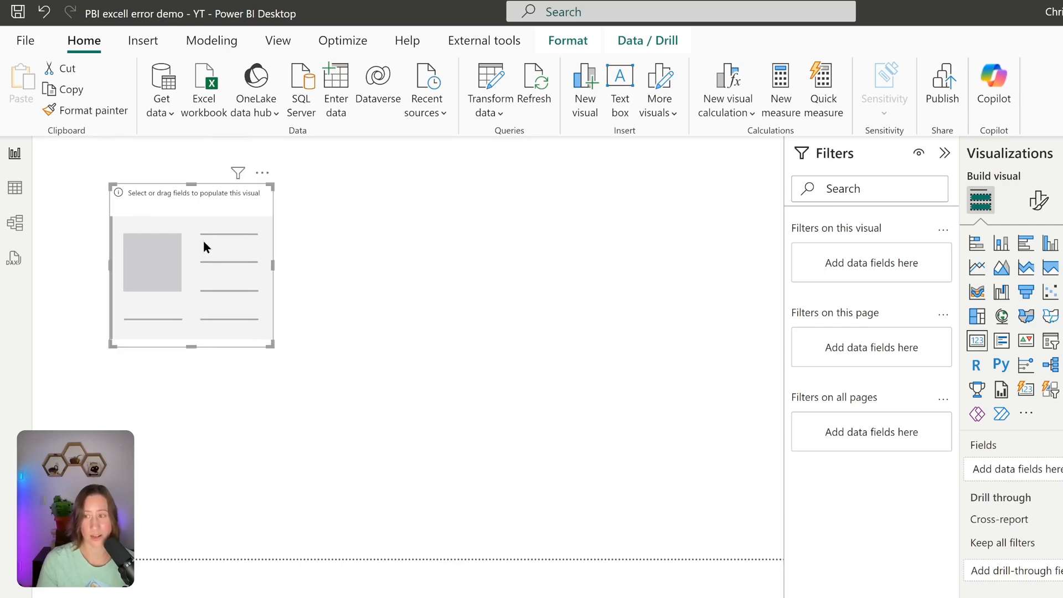
{"action": "mouse_move", "coordinate": [237, 281]}
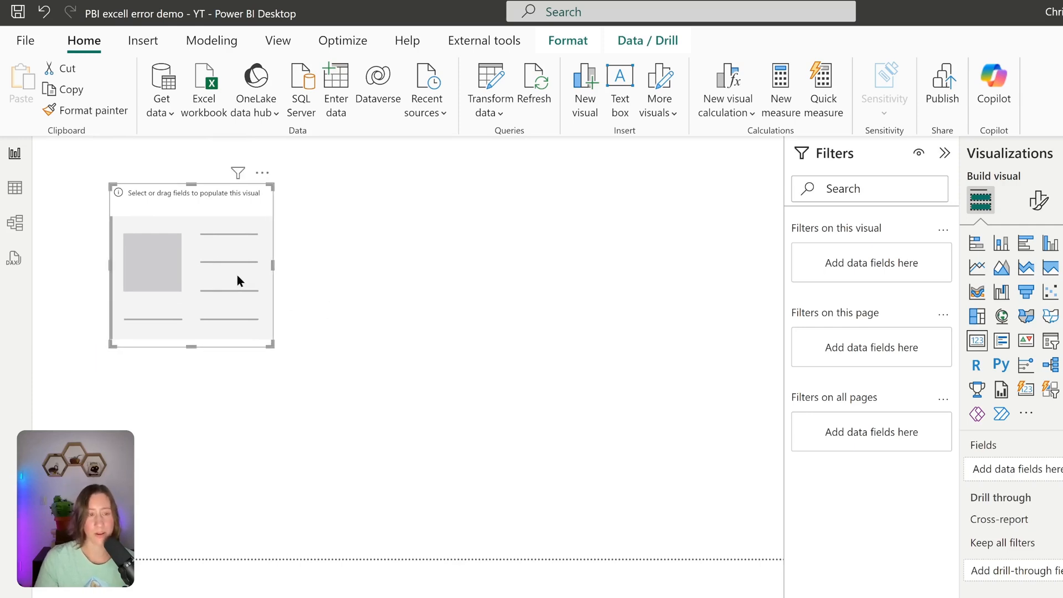
{"action": "mouse_move", "coordinate": [207, 279]}
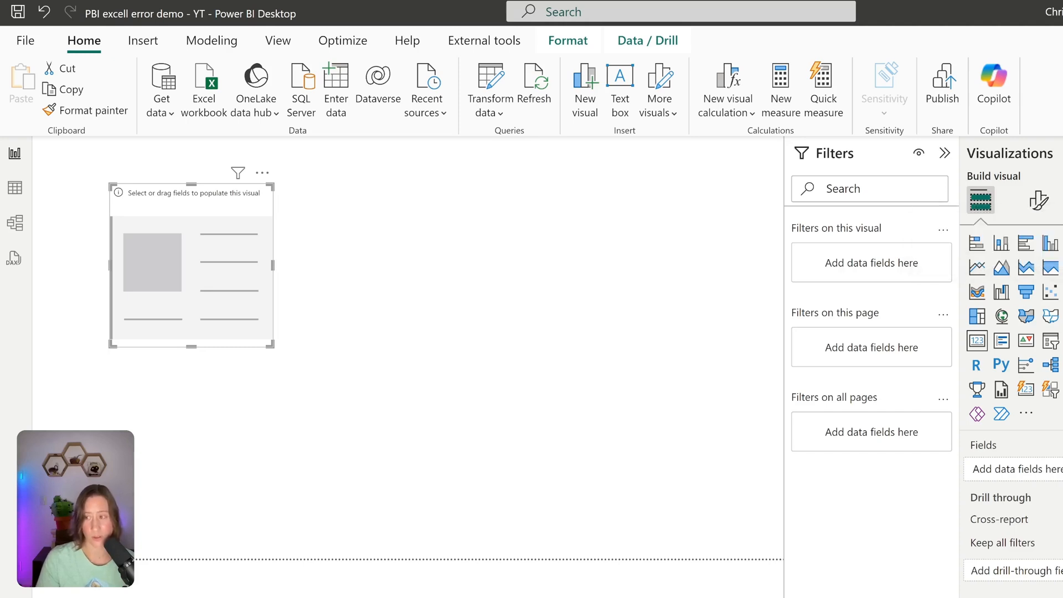
{"action": "mouse_move", "coordinate": [1032, 197]}
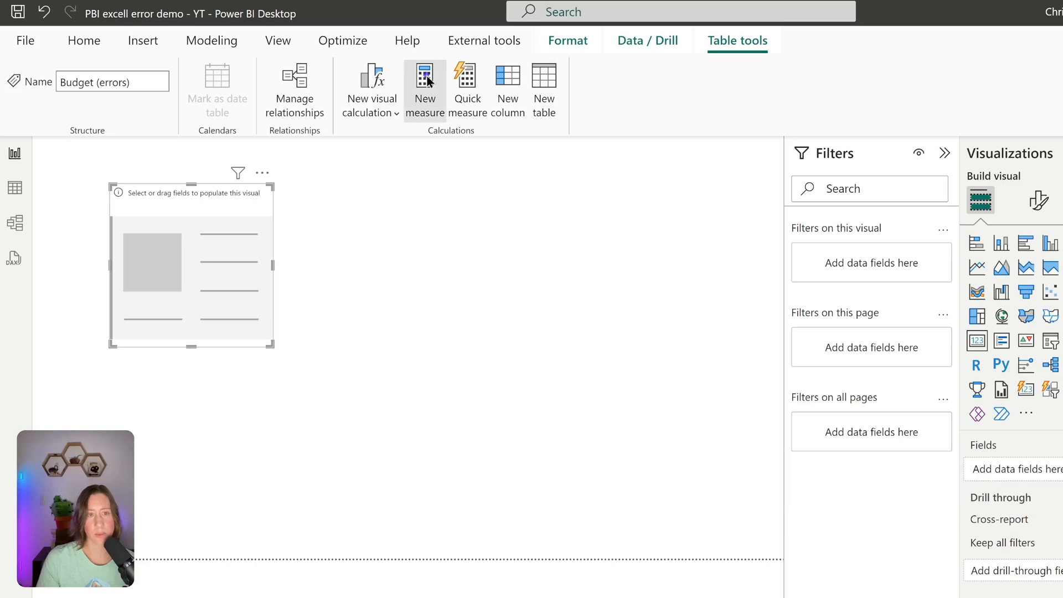
{"action": "left_click", "coordinate": [424, 89]}
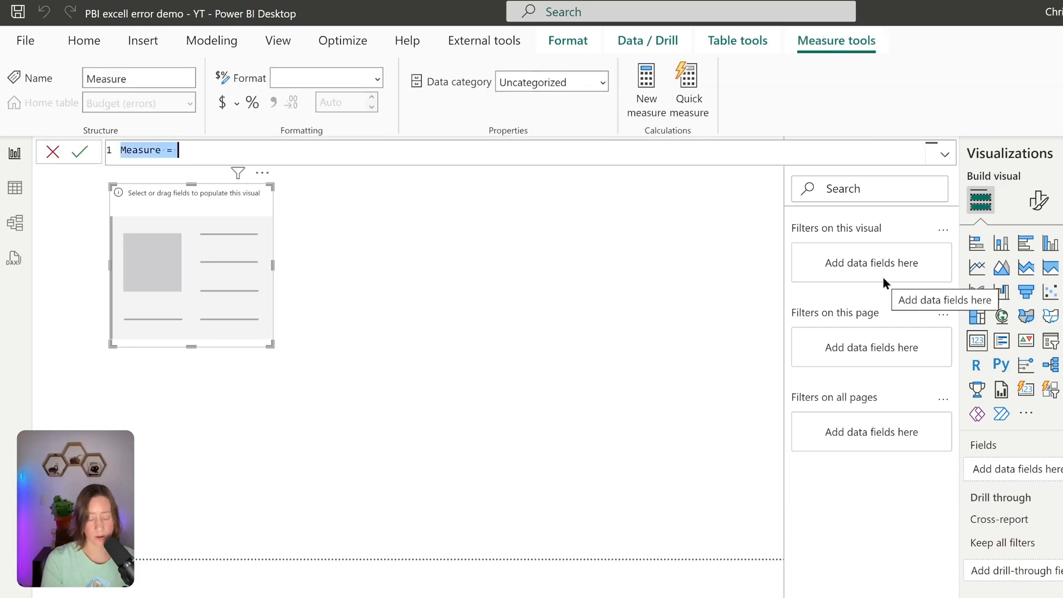
{"action": "type", "text": "Count Errors"}
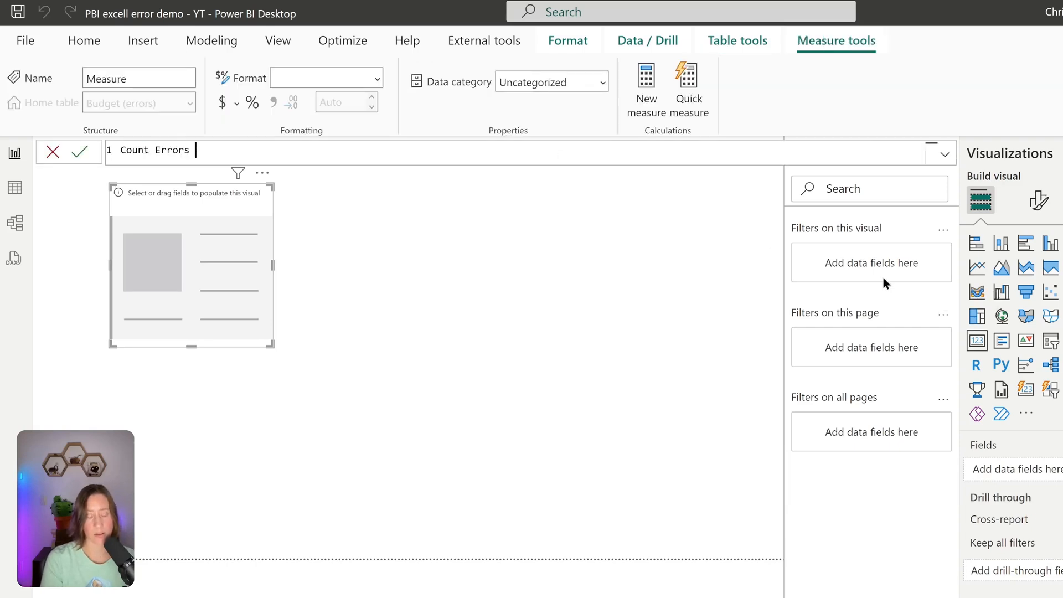
{"action": "type", "text": "= countr"}
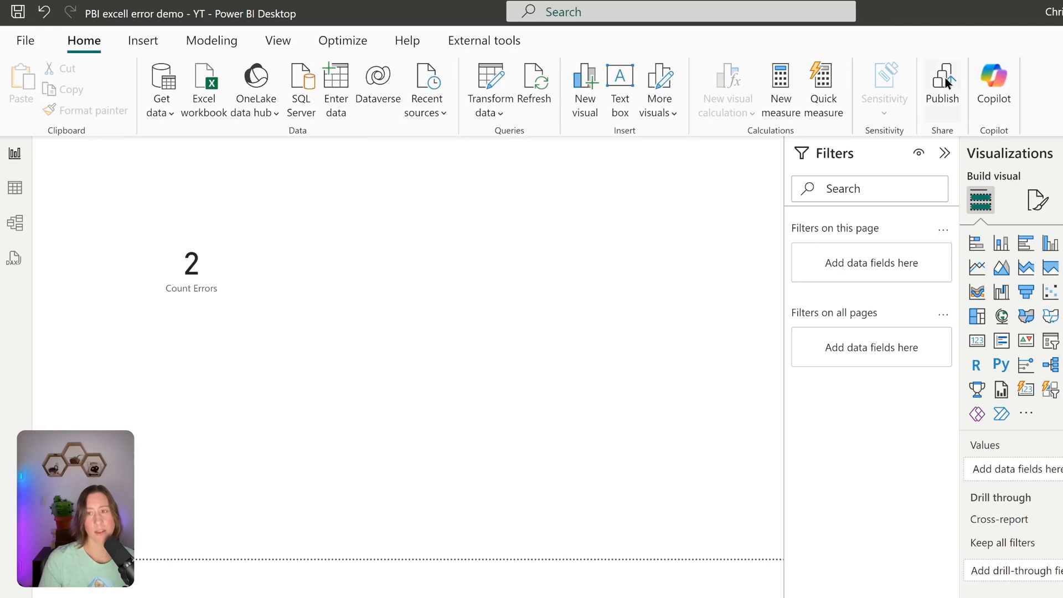
{"action": "mouse_move", "coordinate": [942, 81]}
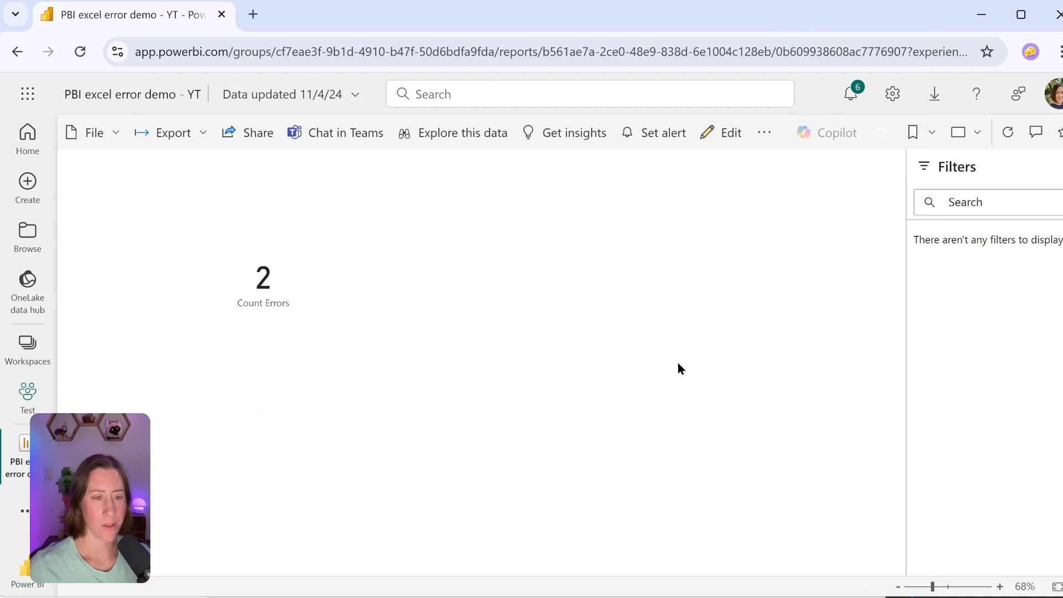
{"action": "mouse_move", "coordinate": [402, 289]}
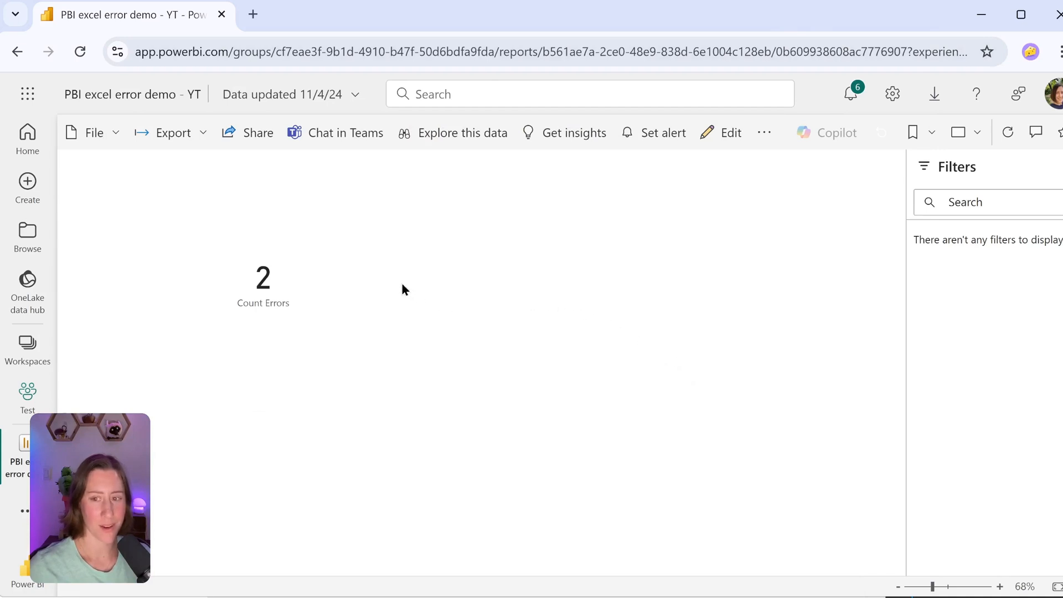
{"action": "mouse_move", "coordinate": [373, 284]}
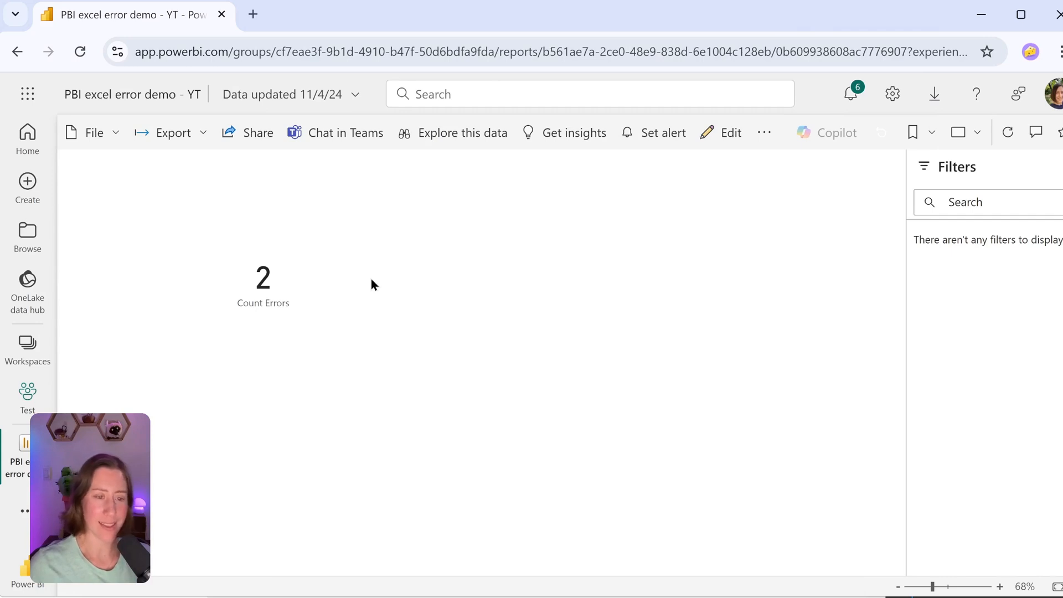
{"action": "mouse_move", "coordinate": [358, 259]}
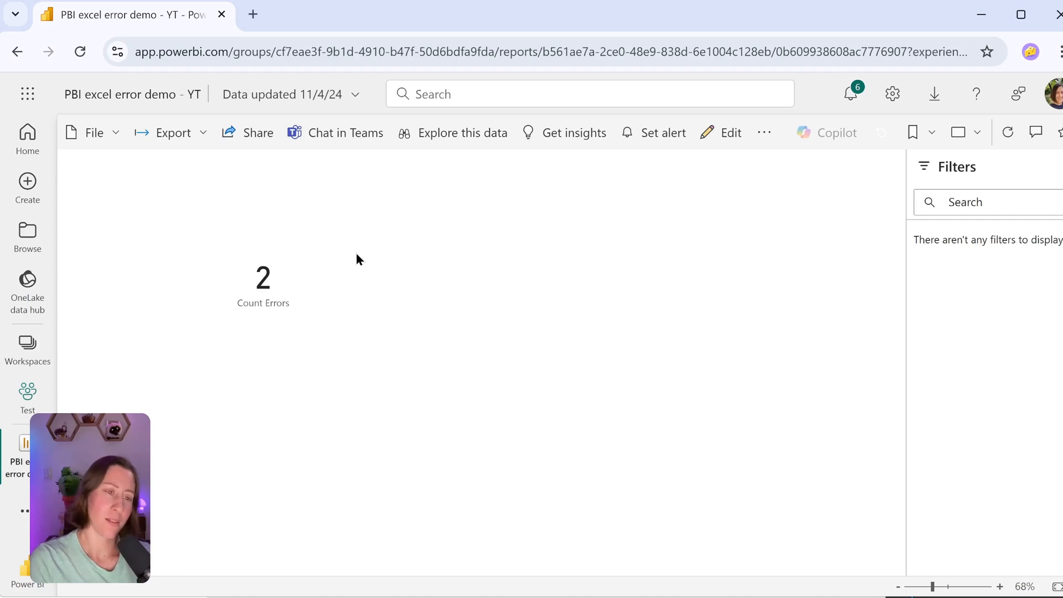
{"action": "mouse_move", "coordinate": [523, 274]}
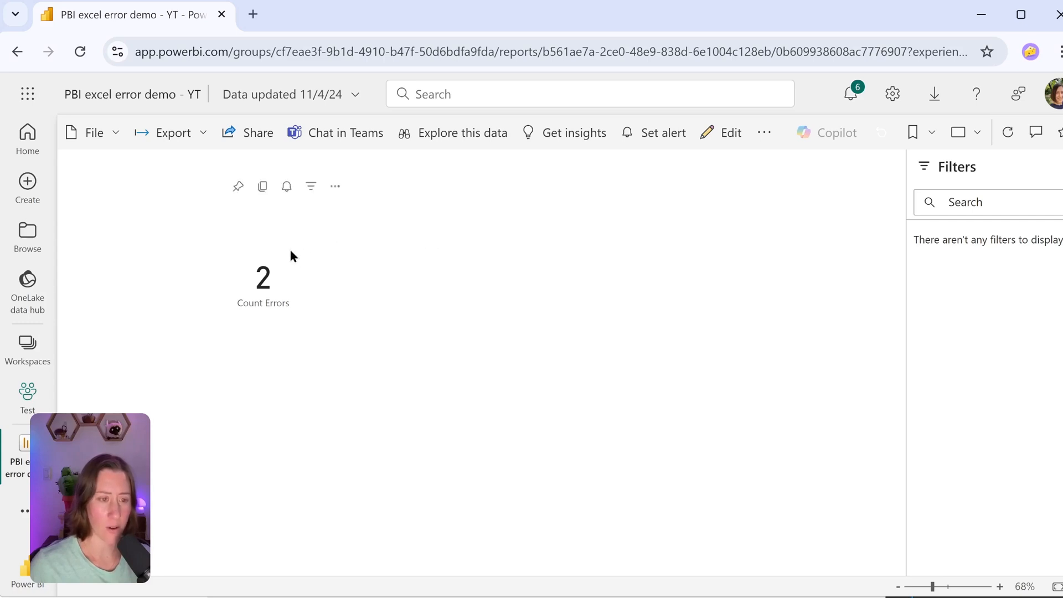
{"action": "mouse_move", "coordinate": [286, 186]}
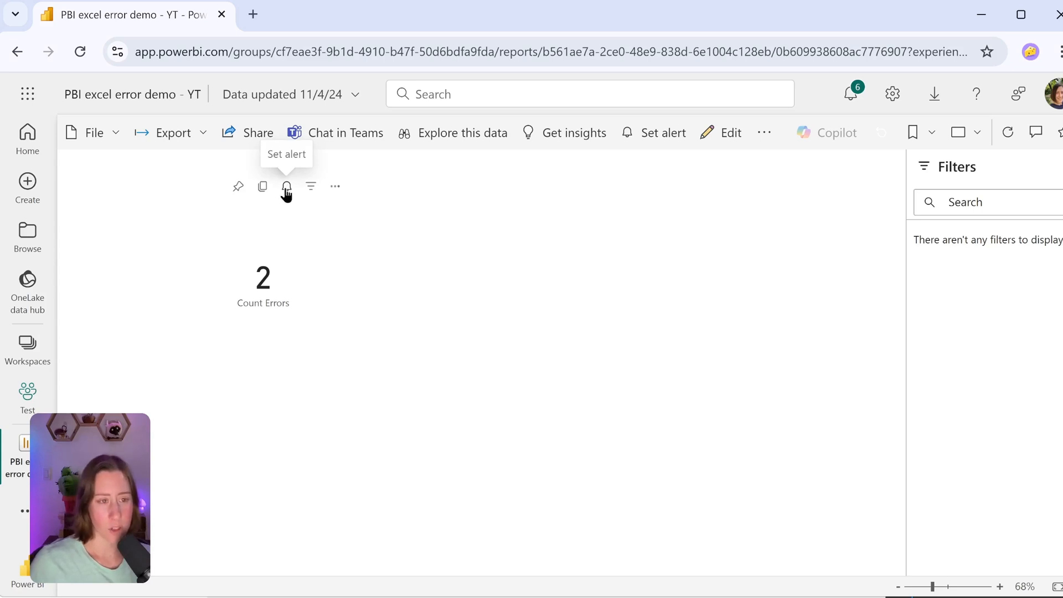
Step: Bring up the Set alert pane for the Count Errors card in the published report
{"action": "left_click", "coordinate": [285, 186]}
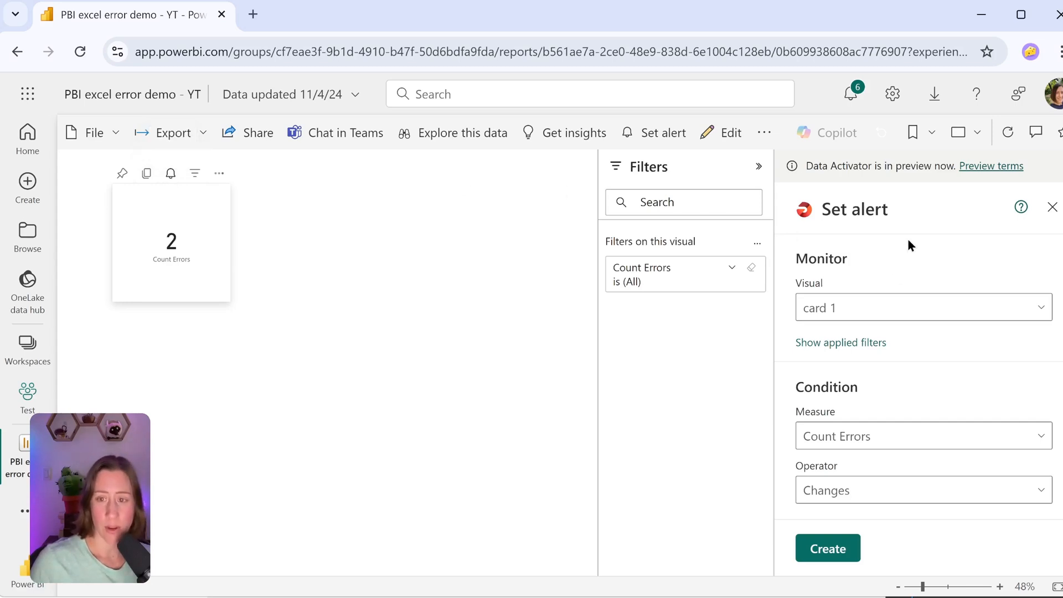
{"action": "scroll", "scroll_direction": "down", "scroll_amount": 3}
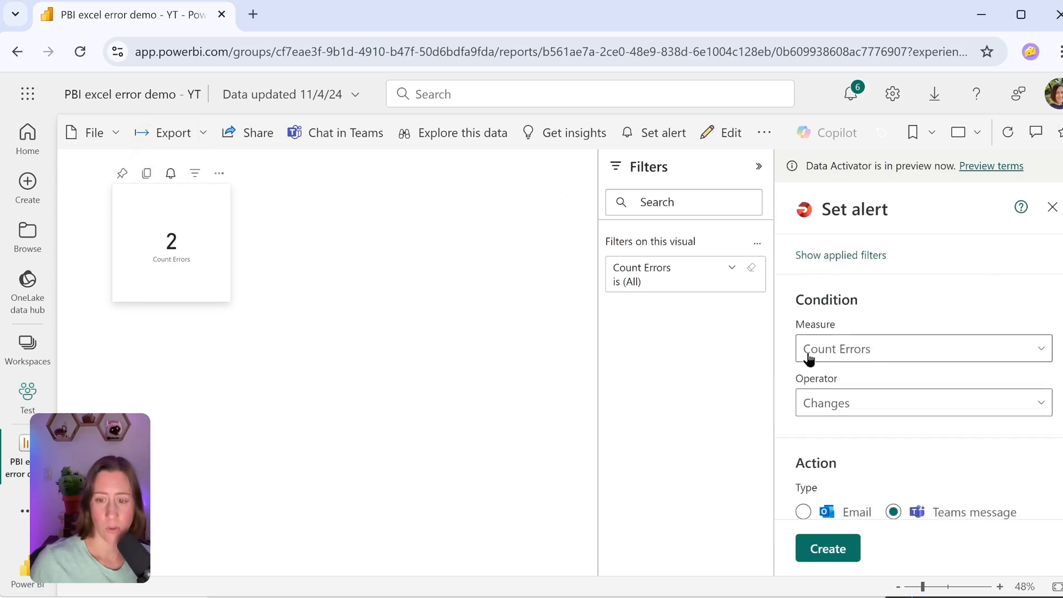
{"action": "left_click", "coordinate": [921, 402]}
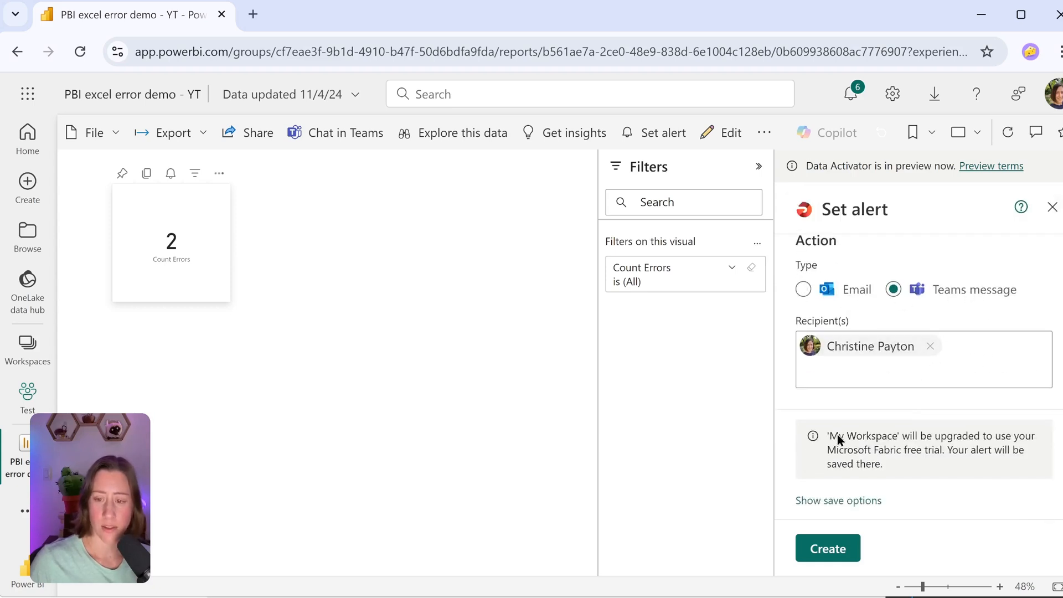
{"action": "mouse_move", "coordinate": [861, 452]}
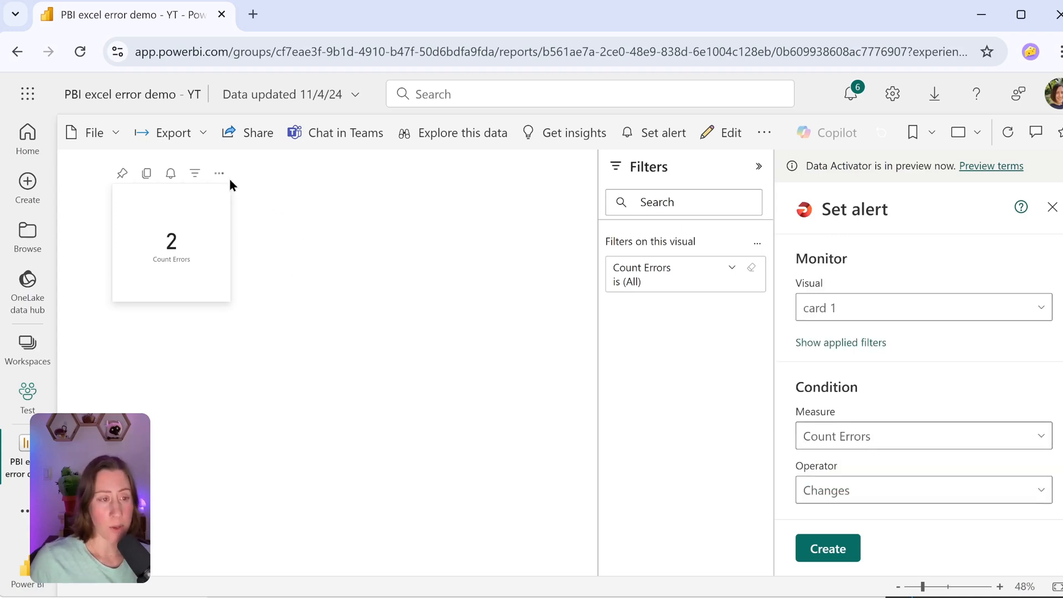
{"action": "mouse_move", "coordinate": [219, 174]}
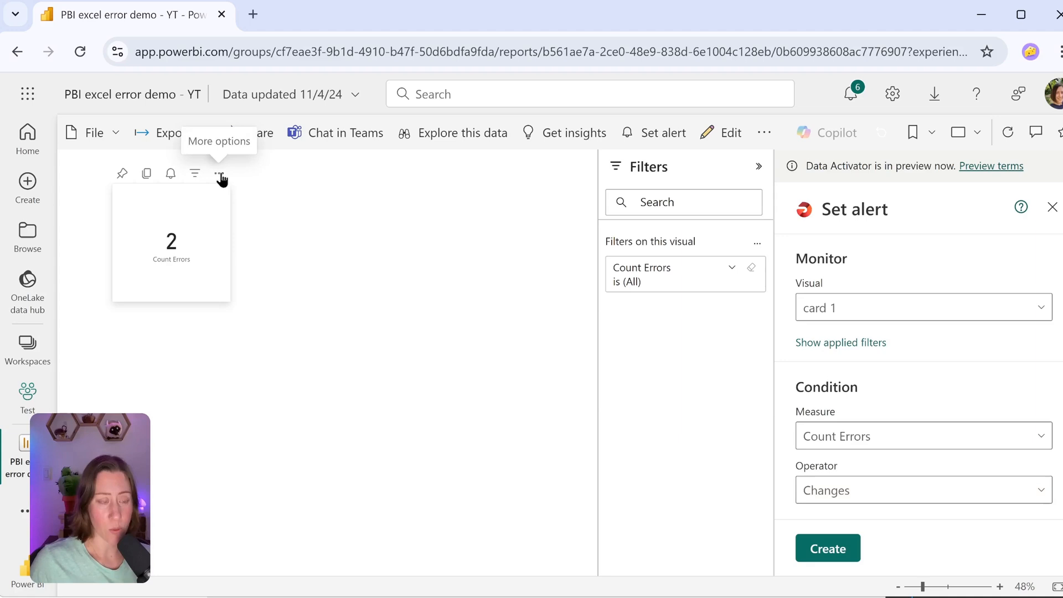
{"action": "mouse_move", "coordinate": [122, 174]}
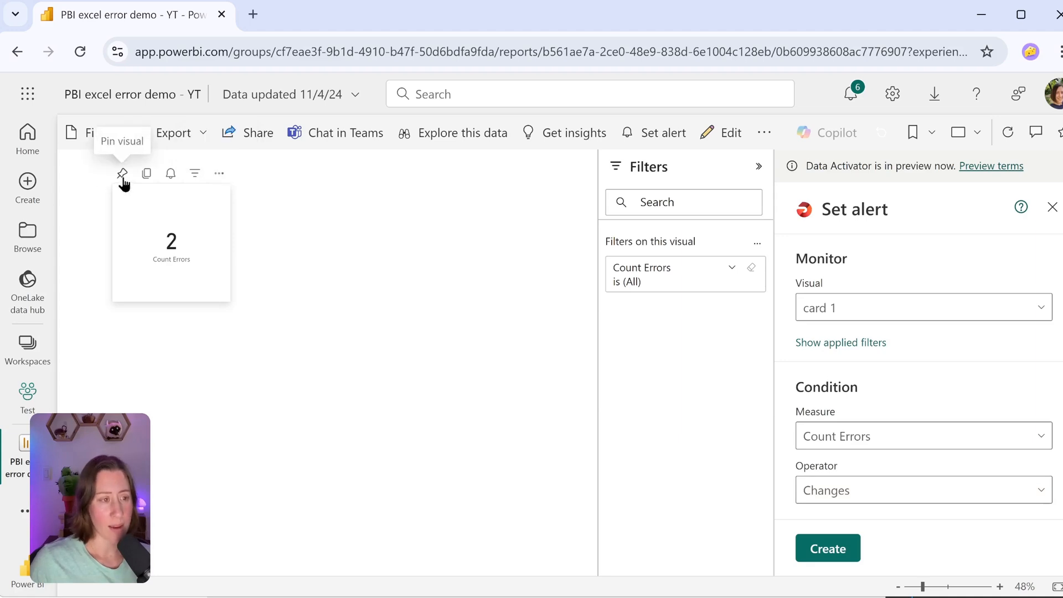
{"action": "mouse_move", "coordinate": [123, 182]}
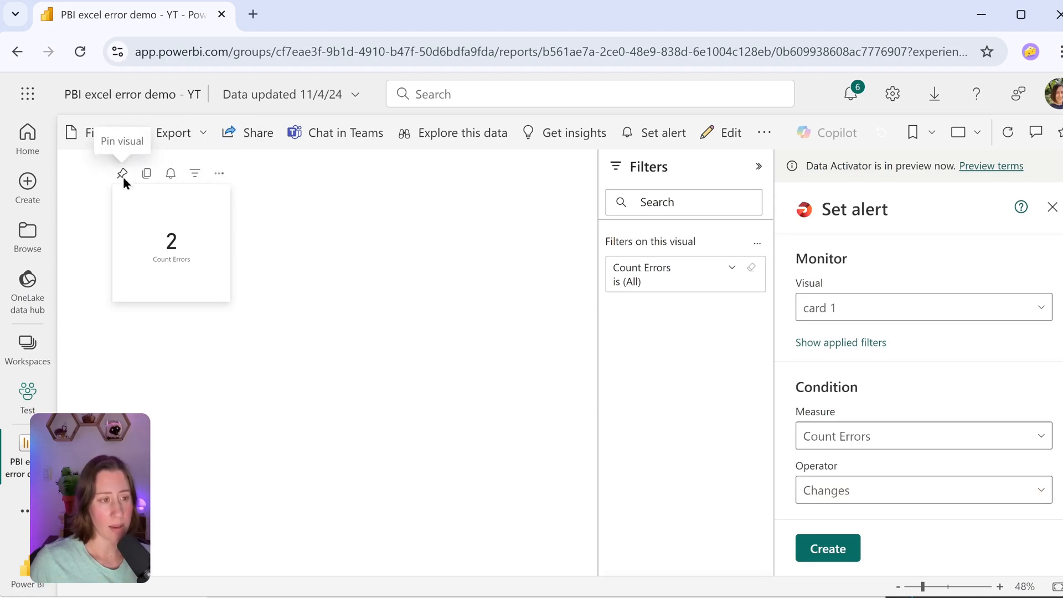
Step: Pin the Count Errors card to a new Alerting Dashboard and go to it
{"action": "left_click", "coordinate": [122, 174]}
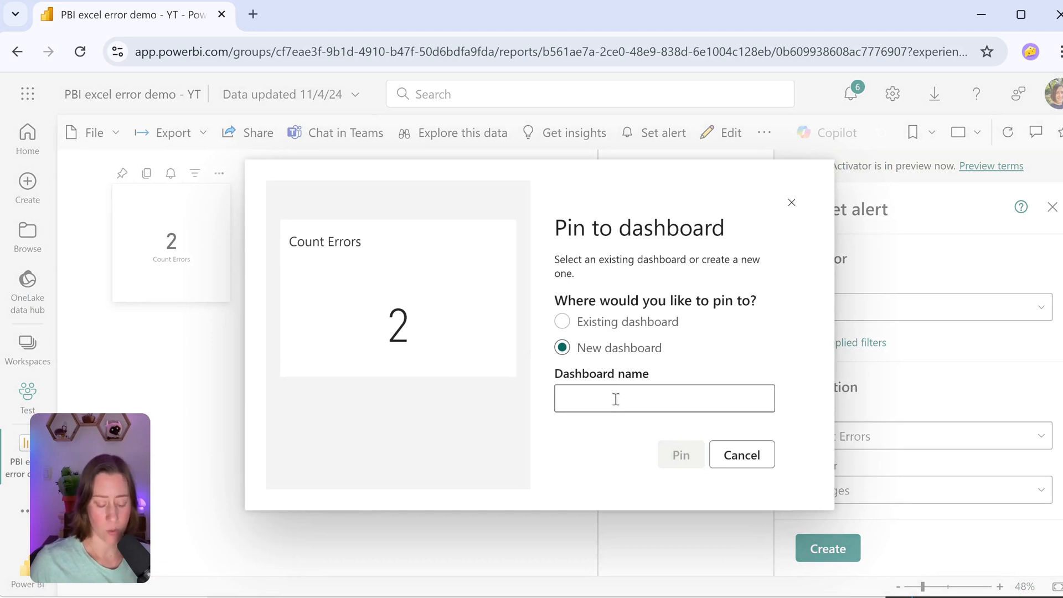
{"action": "left_click", "coordinate": [680, 455]}
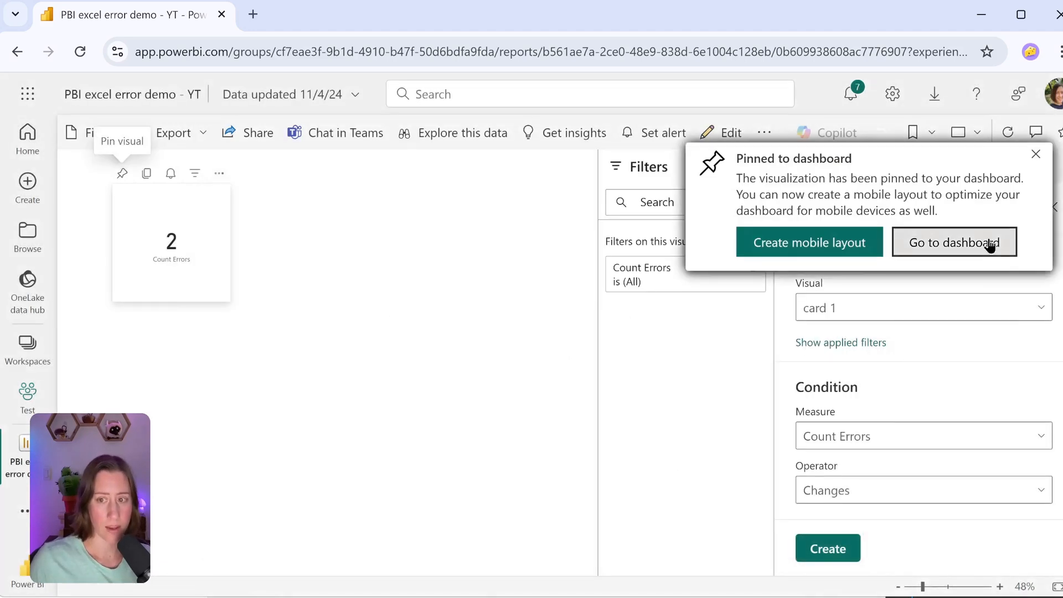
{"action": "left_click", "coordinate": [952, 243]}
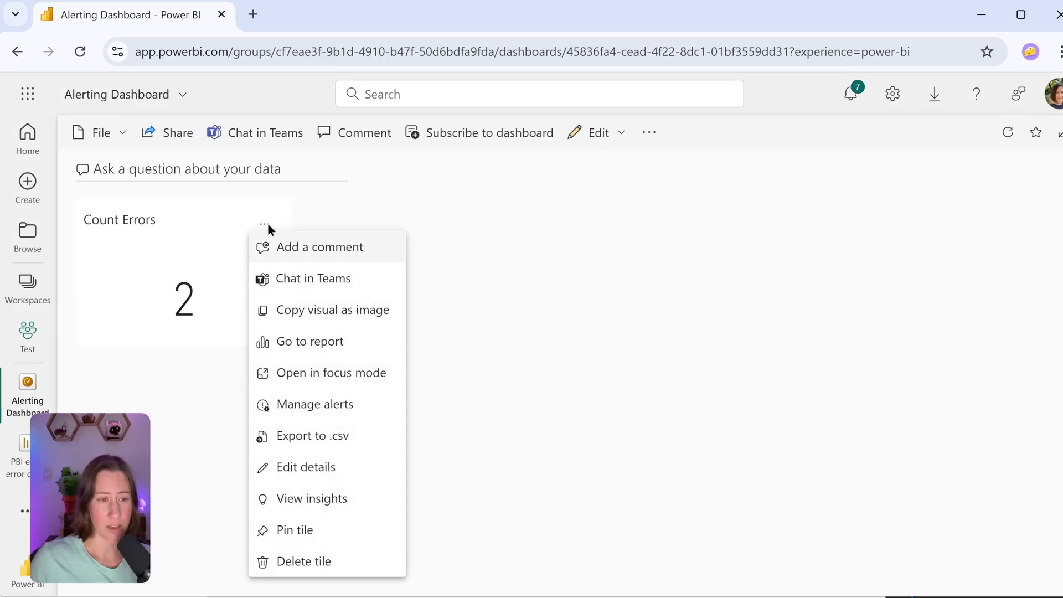
{"action": "mouse_move", "coordinate": [349, 448]}
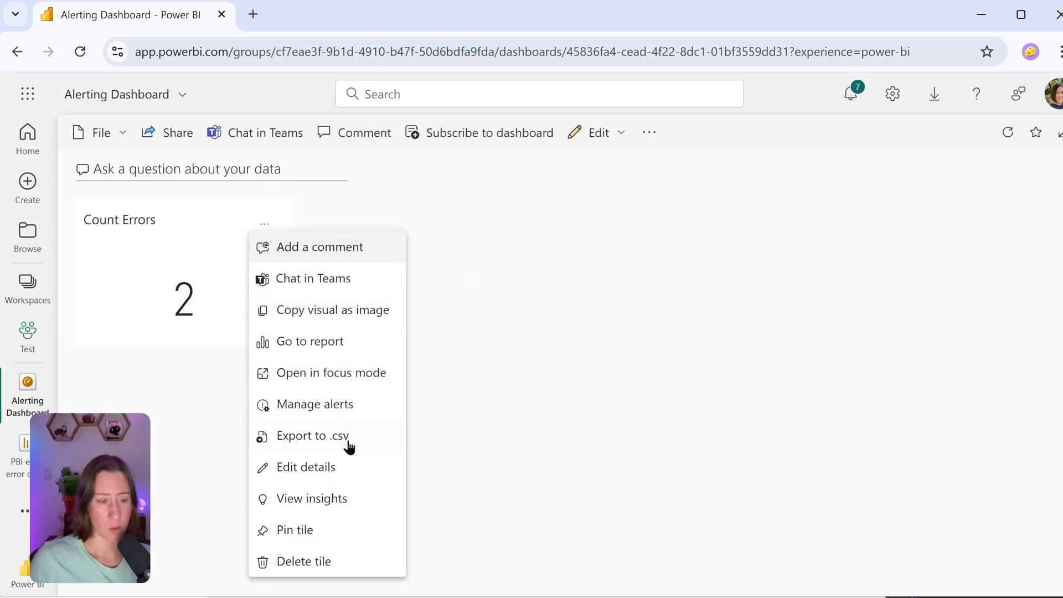
Step: Save an alert rule on the Count Errors tile that fires when the value is above 0
{"action": "left_click", "coordinate": [314, 404]}
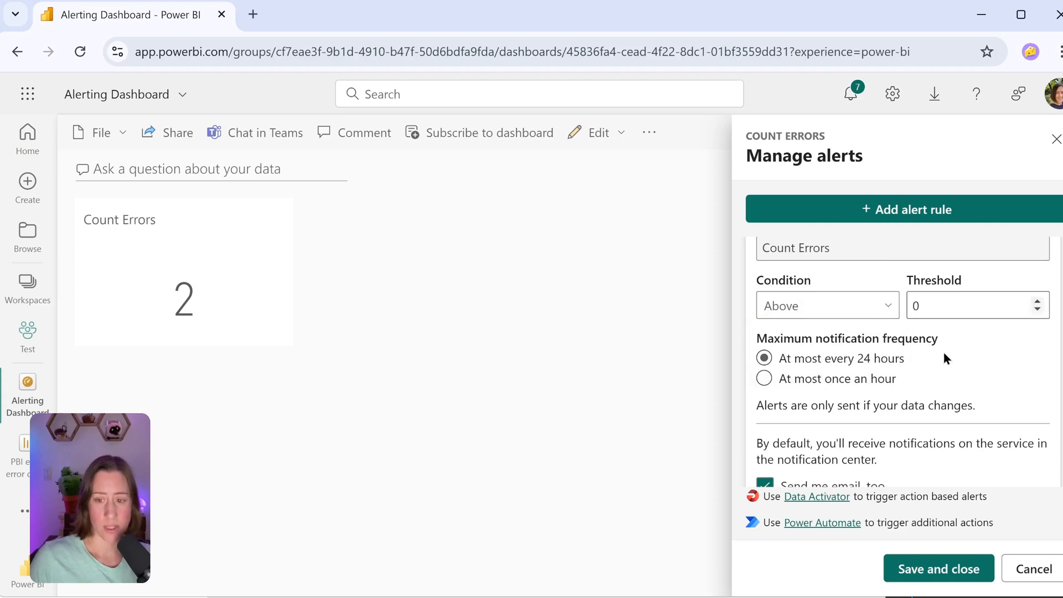
{"action": "left_click_drag", "start_coordinate": [760, 405], "coordinate": [880, 405]}
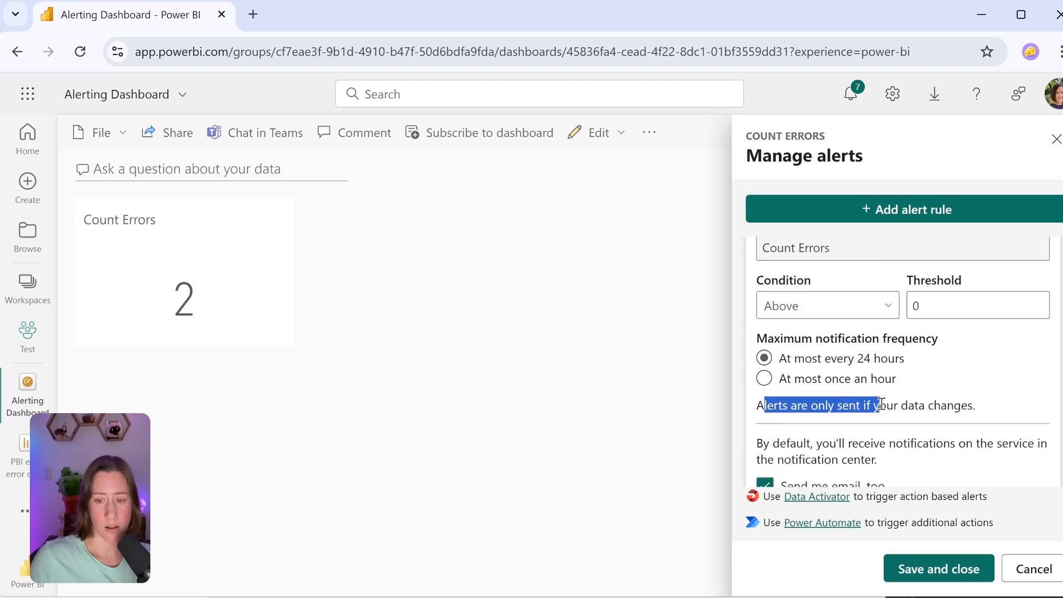
{"action": "mouse_move", "coordinate": [931, 406]}
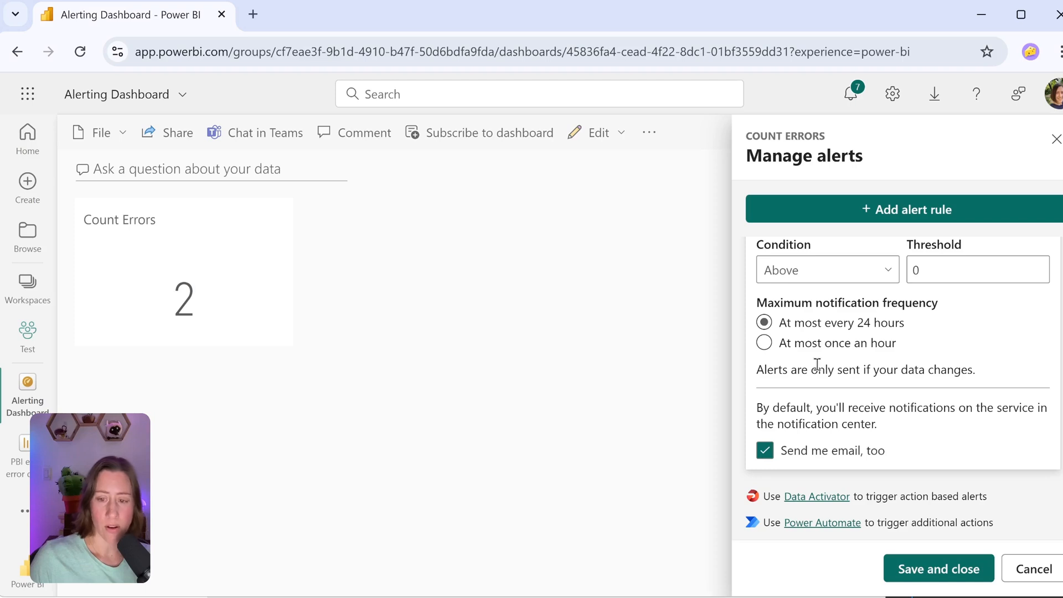
{"action": "mouse_move", "coordinate": [906, 429]}
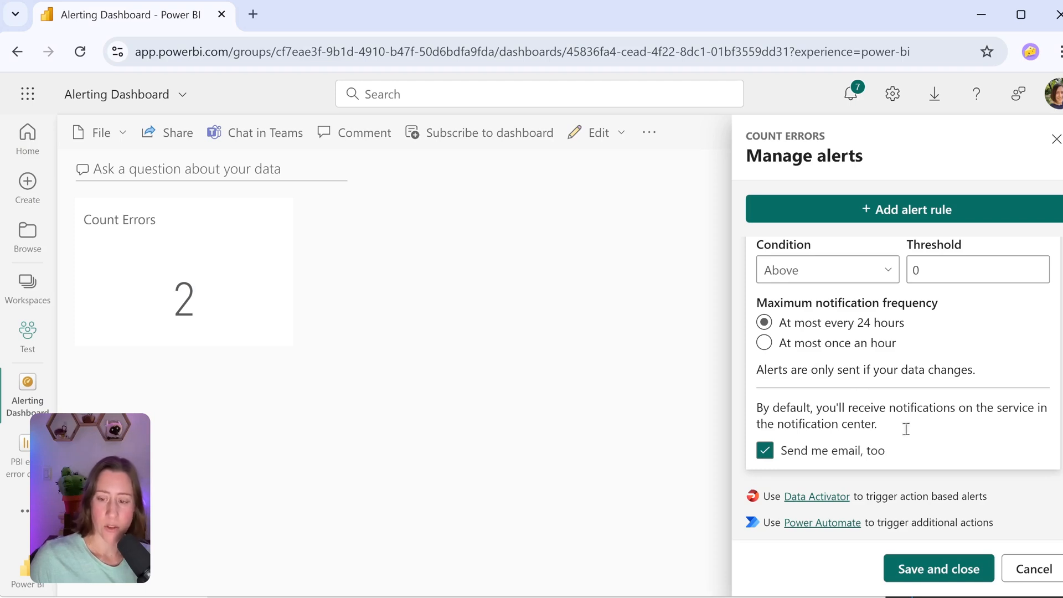
{"action": "left_click", "coordinate": [1034, 569]}
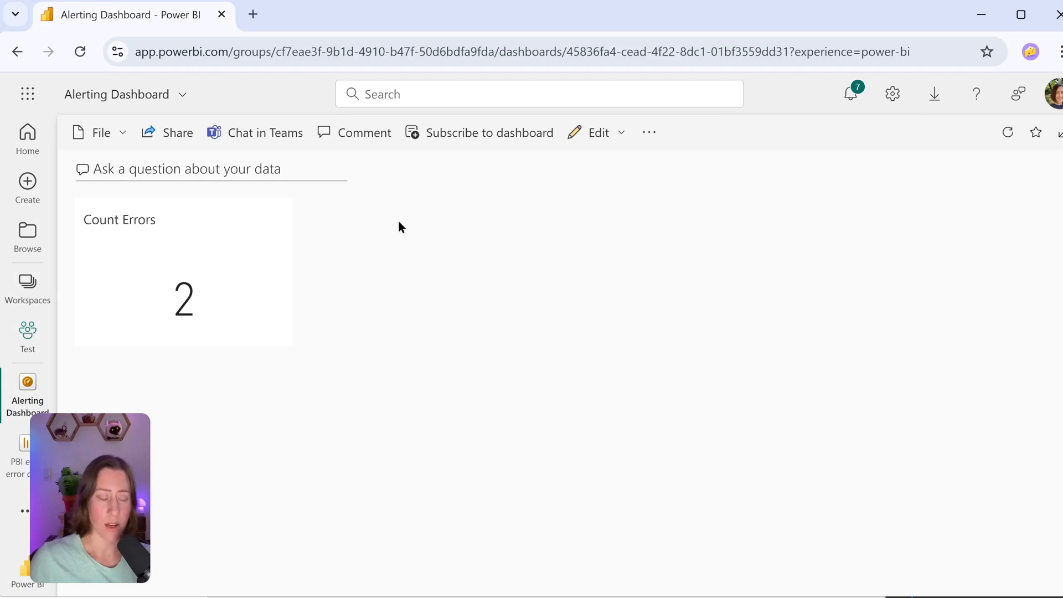
{"action": "mouse_move", "coordinate": [397, 224]}
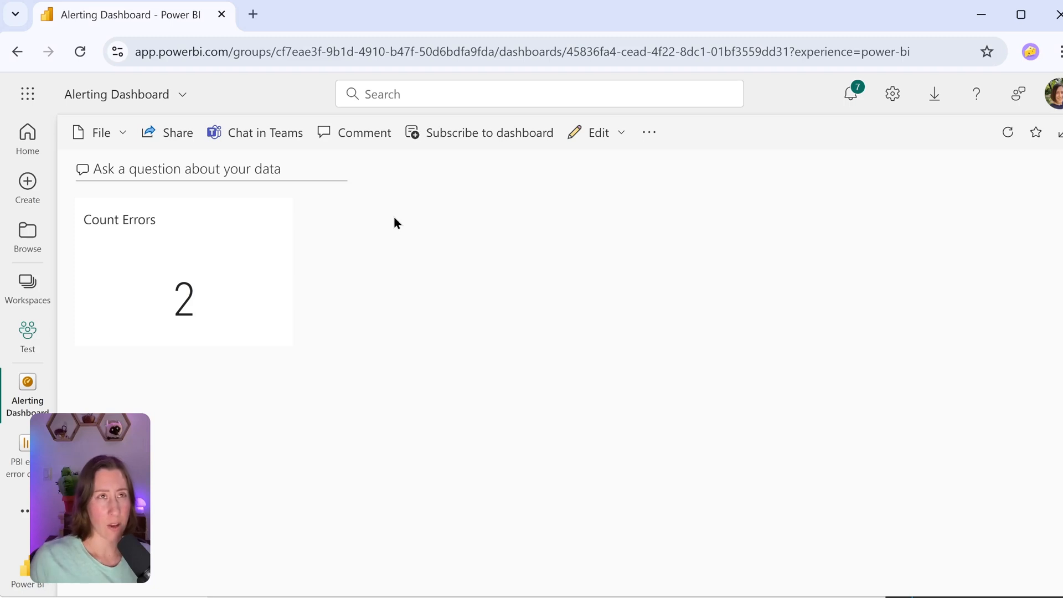